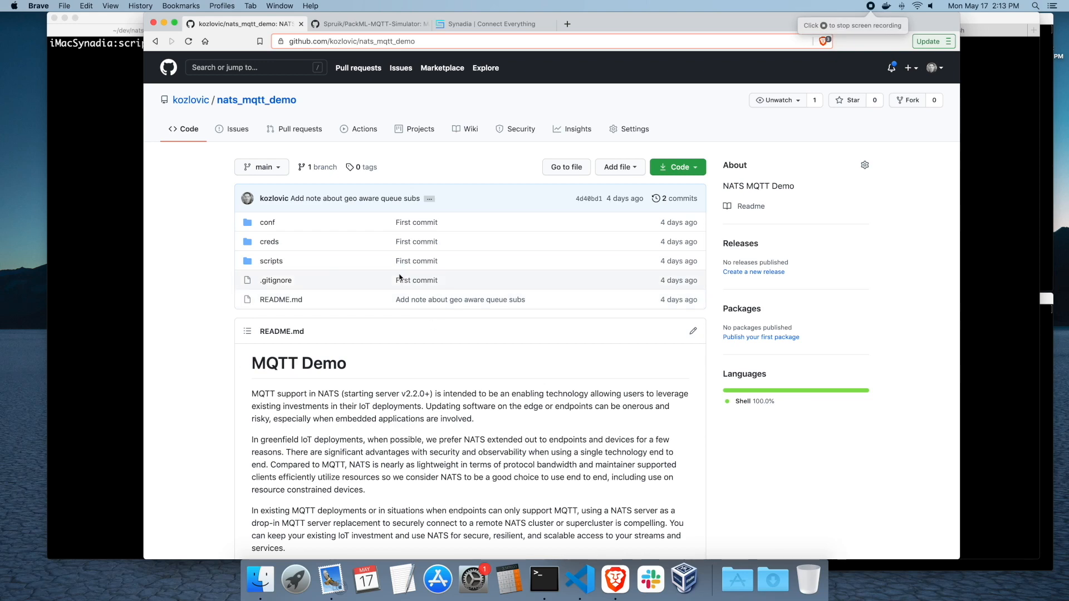
pyautogui.moveTo(461, 332)
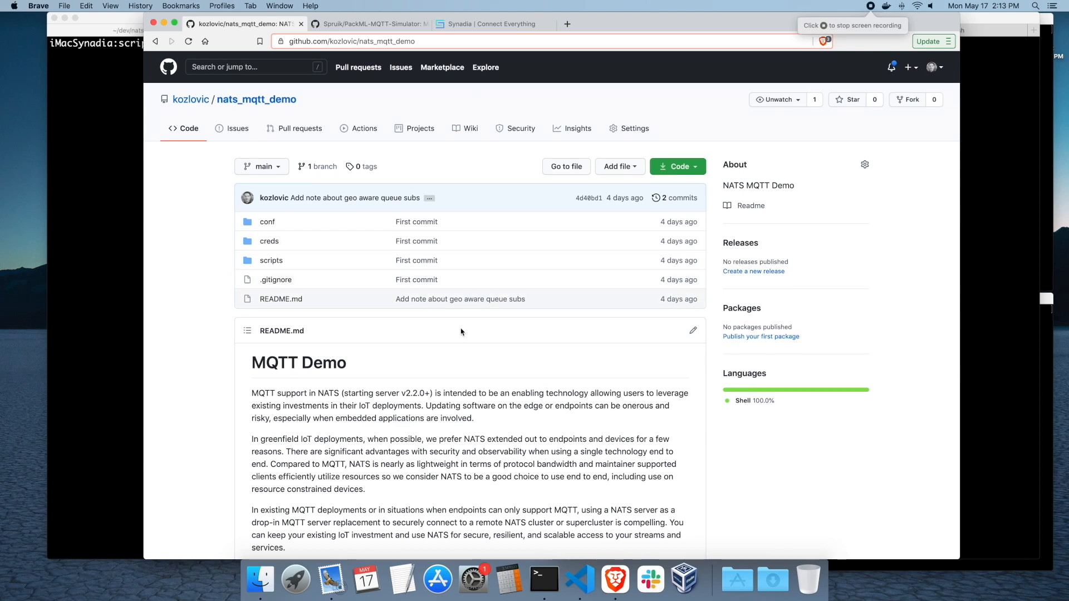
# Scroll through the nats_mqtt_demo README
pyautogui.scroll(-3)
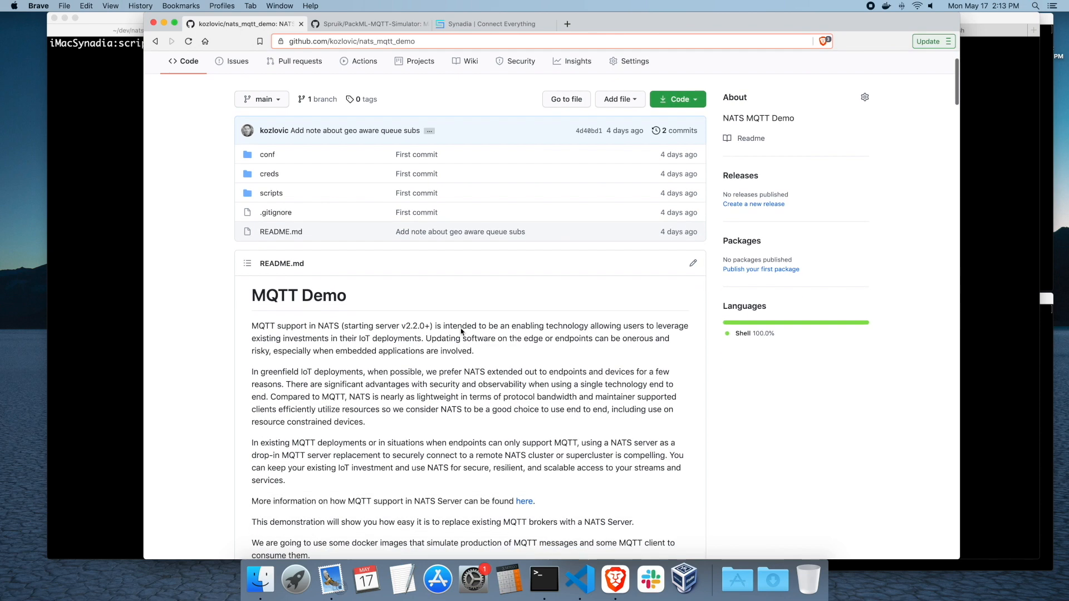
pyautogui.scroll(-3)
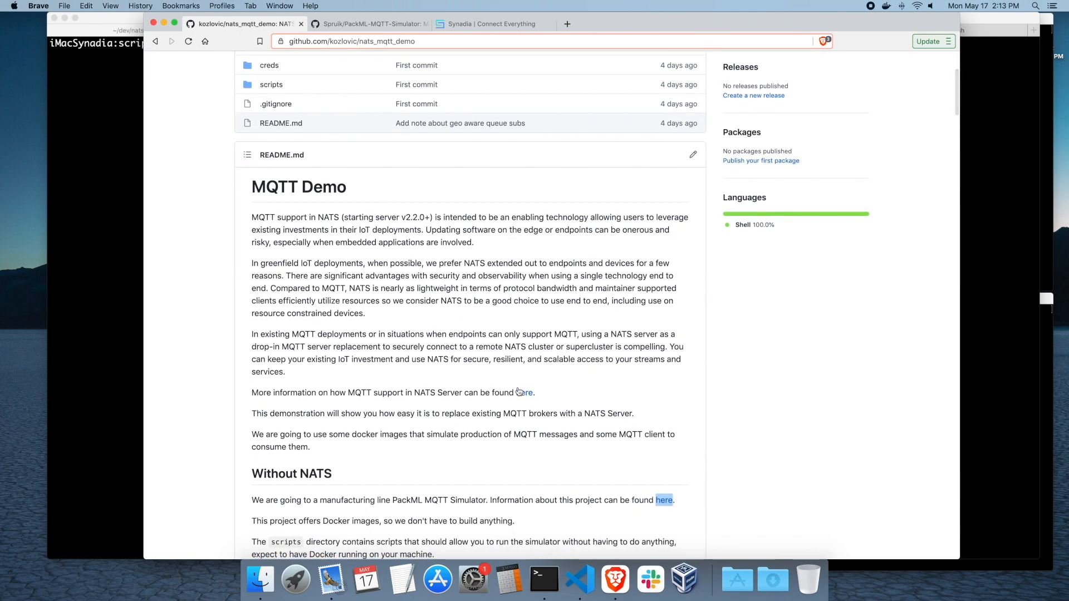
pyautogui.scroll(-3)
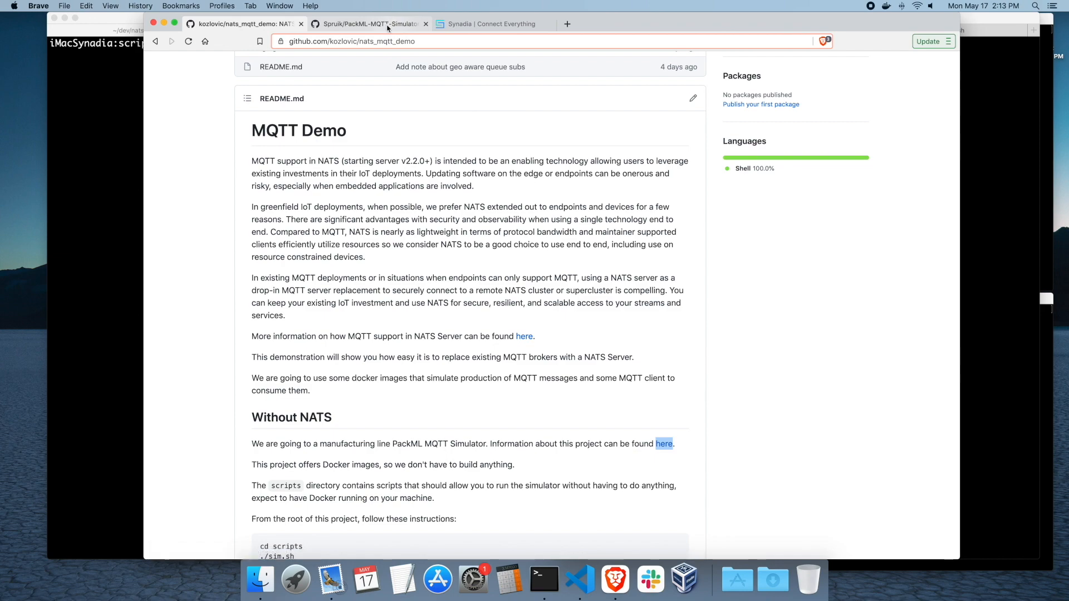
# Switch to the Spruik/PackML-MQTT-Simulator tab and read its README overview
pyautogui.click(368, 24)
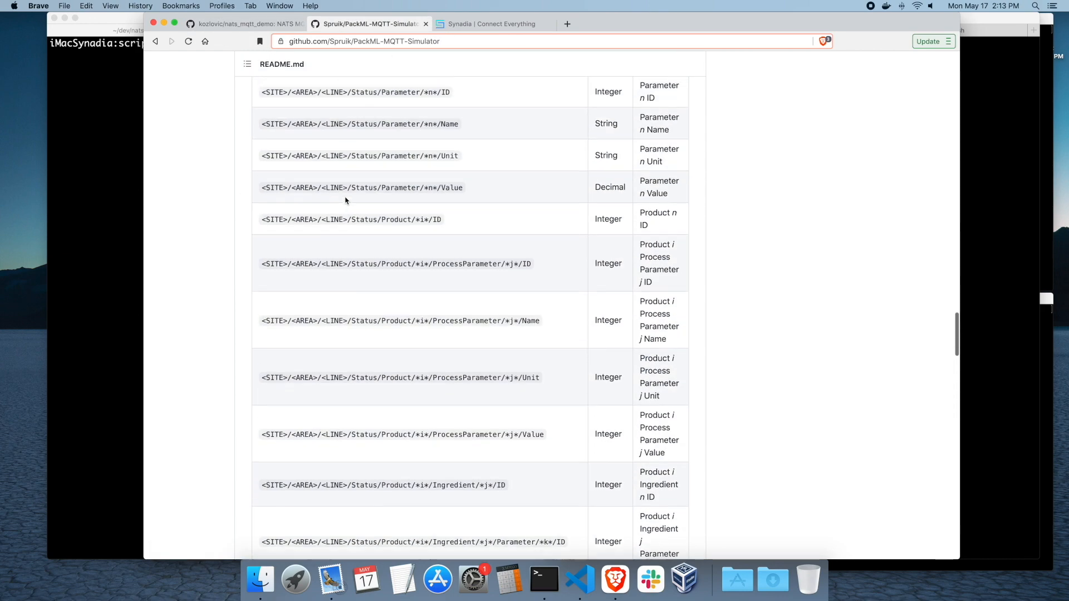
pyautogui.scroll(3)
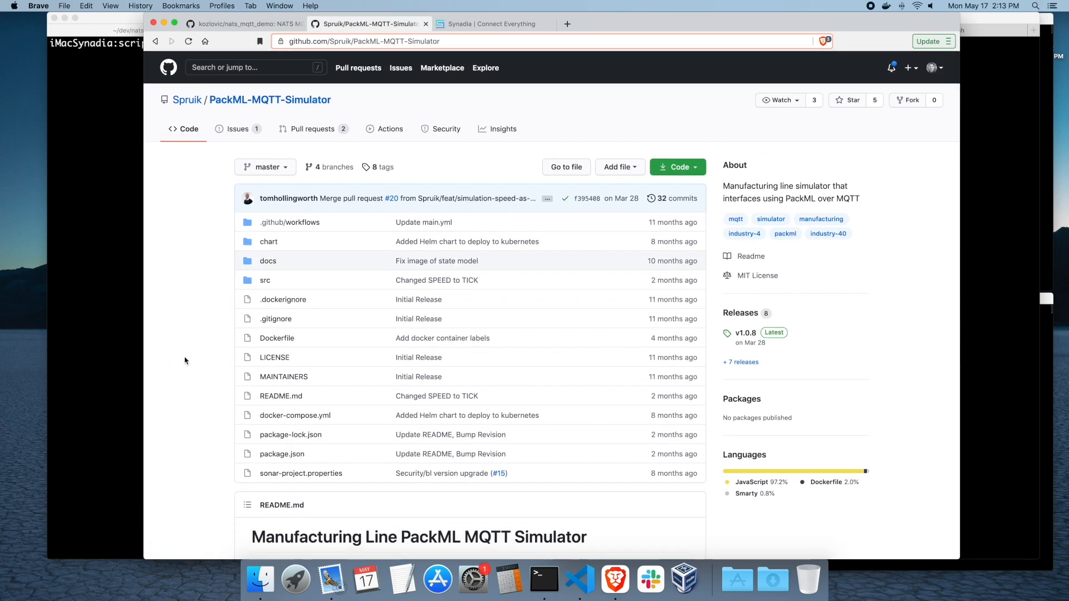
pyautogui.scroll(-3)
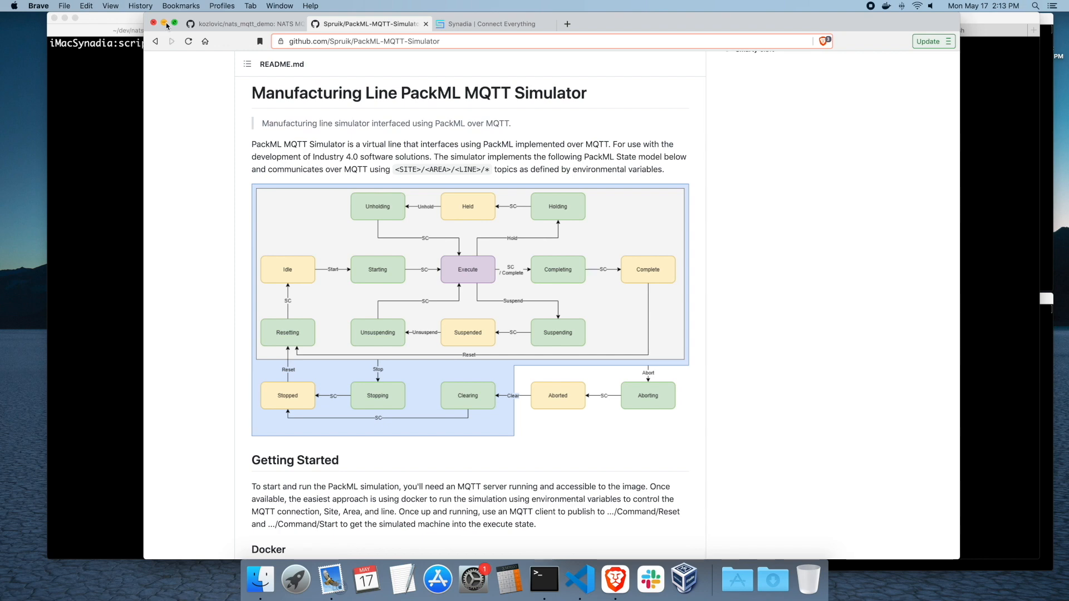
# Run ./sim.sh to pull the PackML simulator image and publish to HiveMQ
pyautogui.click(543, 581)
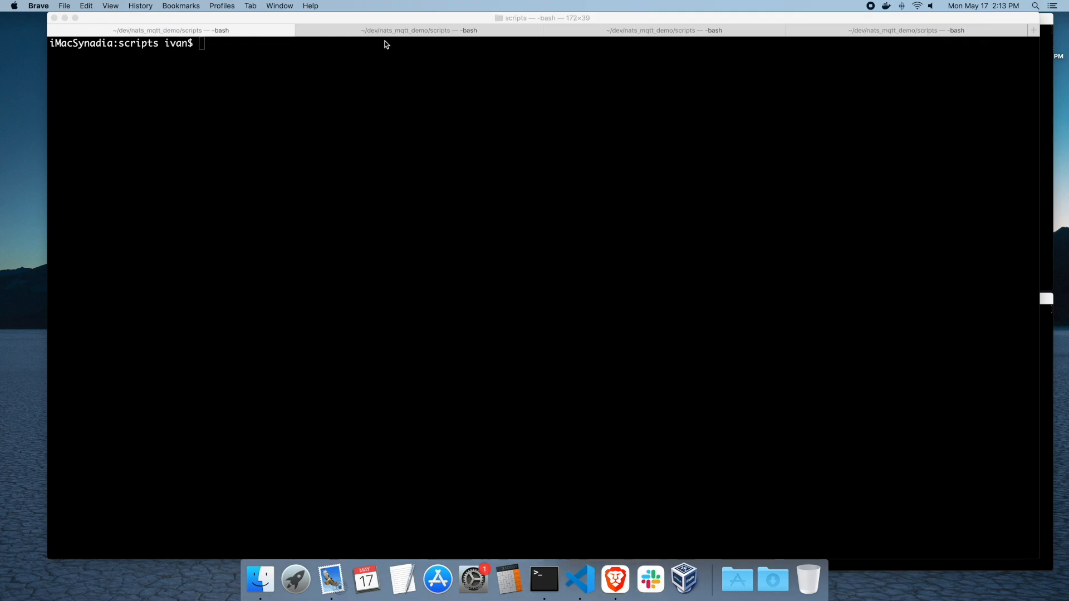
pyautogui.write('./sim.sh')
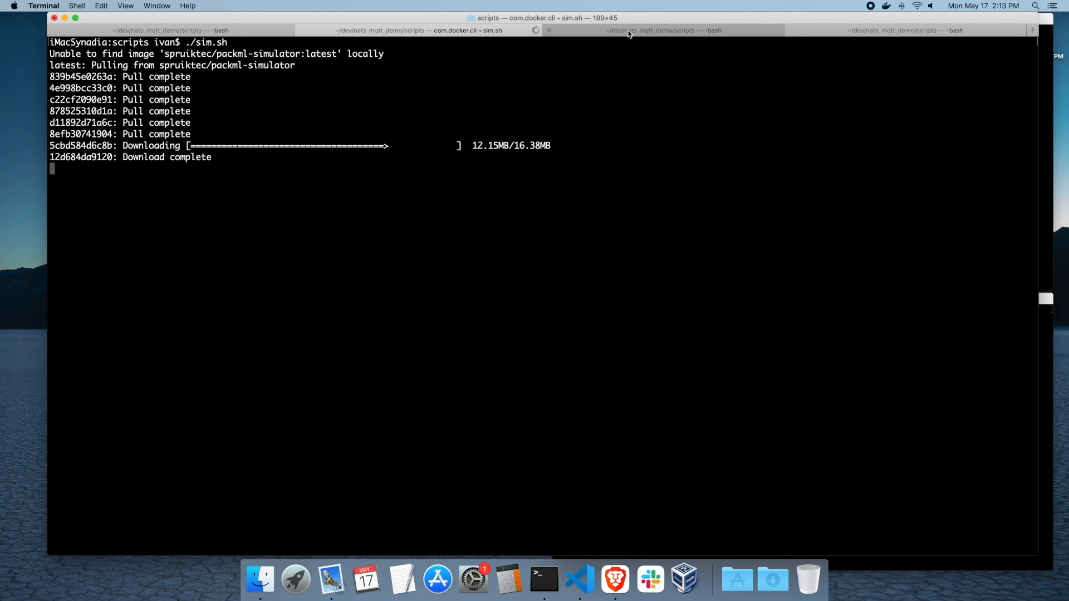
pyautogui.moveTo(661, 30)
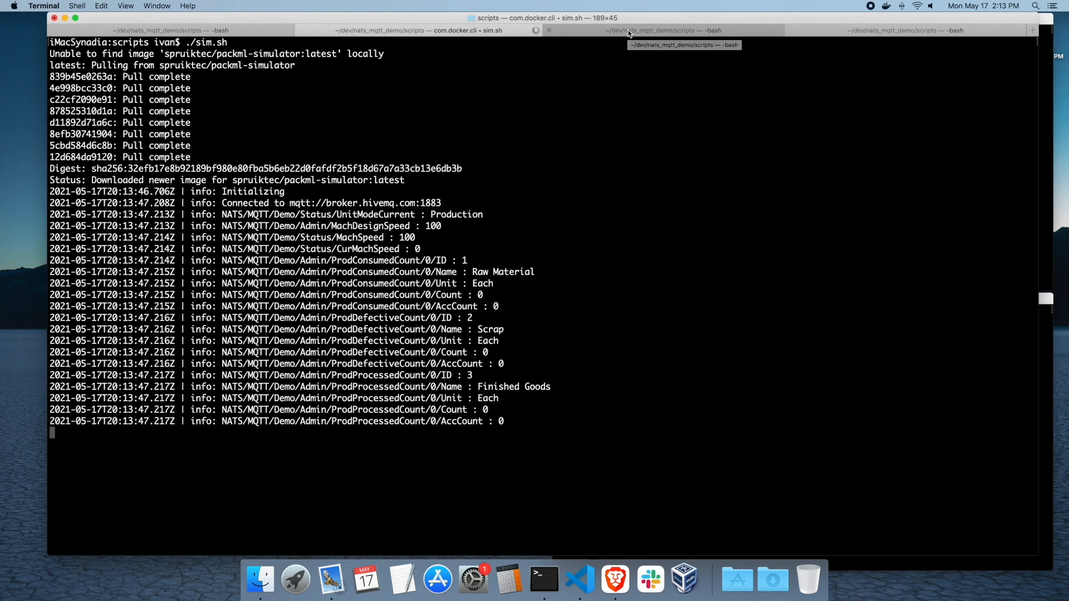
pyautogui.moveTo(286, 203)
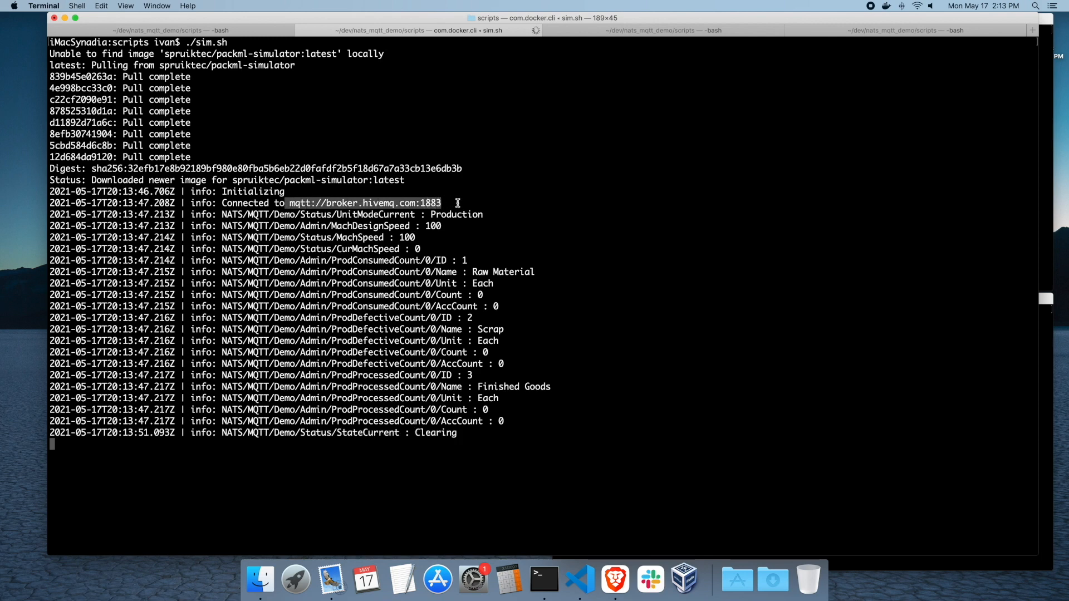
pyautogui.click(663, 31)
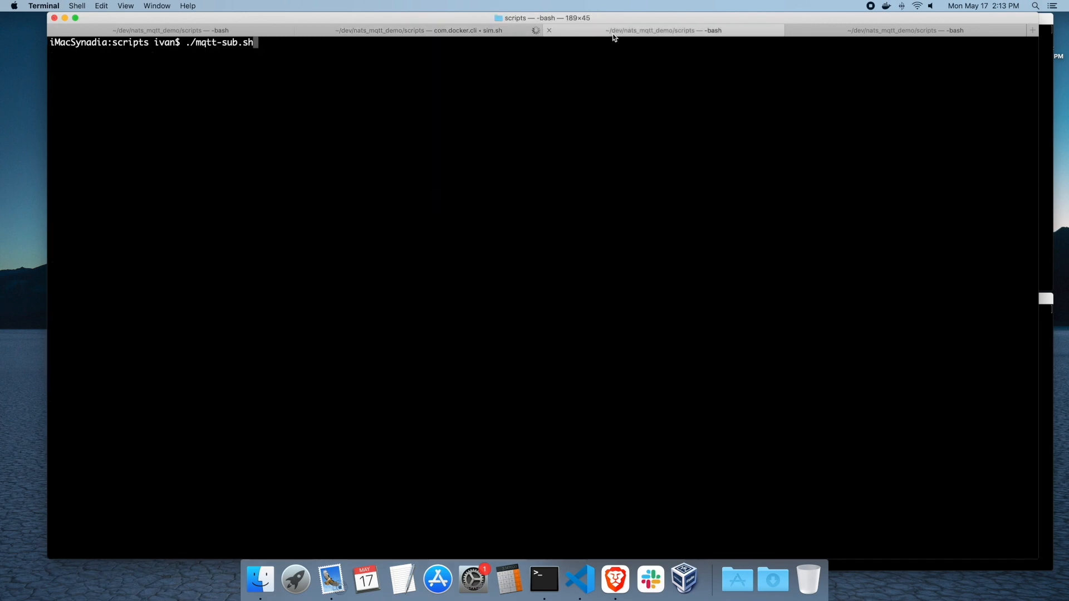
# Run ./mqtt-sub.sh, send Reset and Start commands, and watch simulator and subscriber output
pyautogui.press('Return')
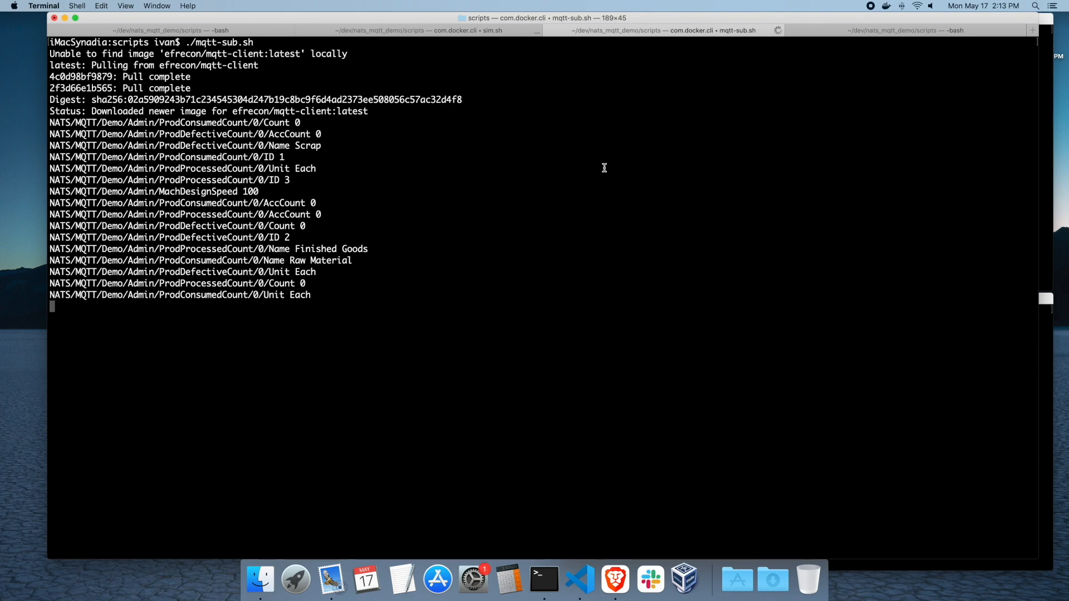
pyautogui.click(409, 30)
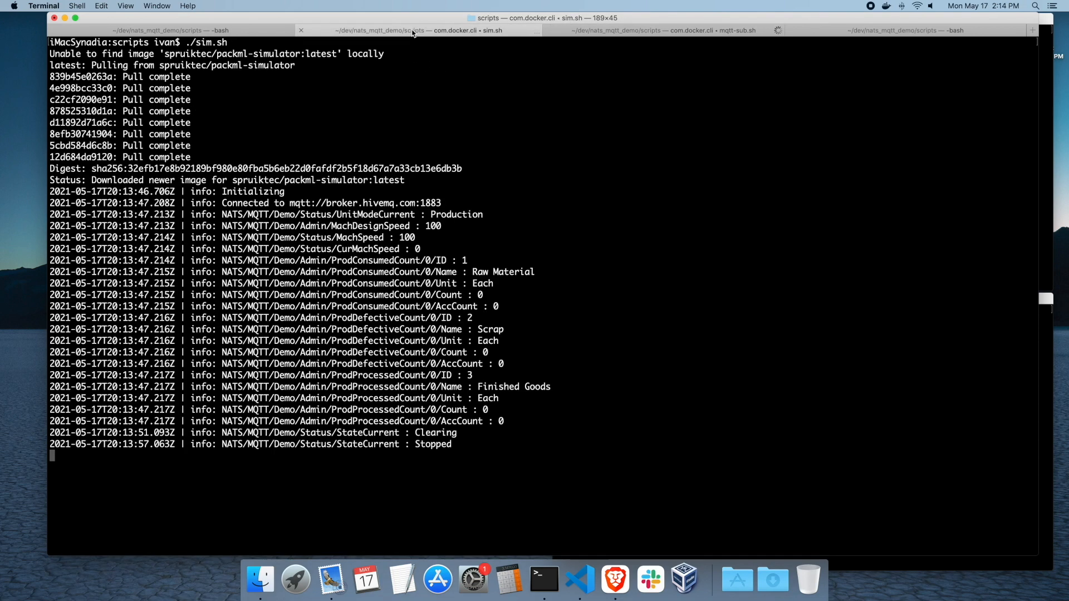
pyautogui.click(170, 30)
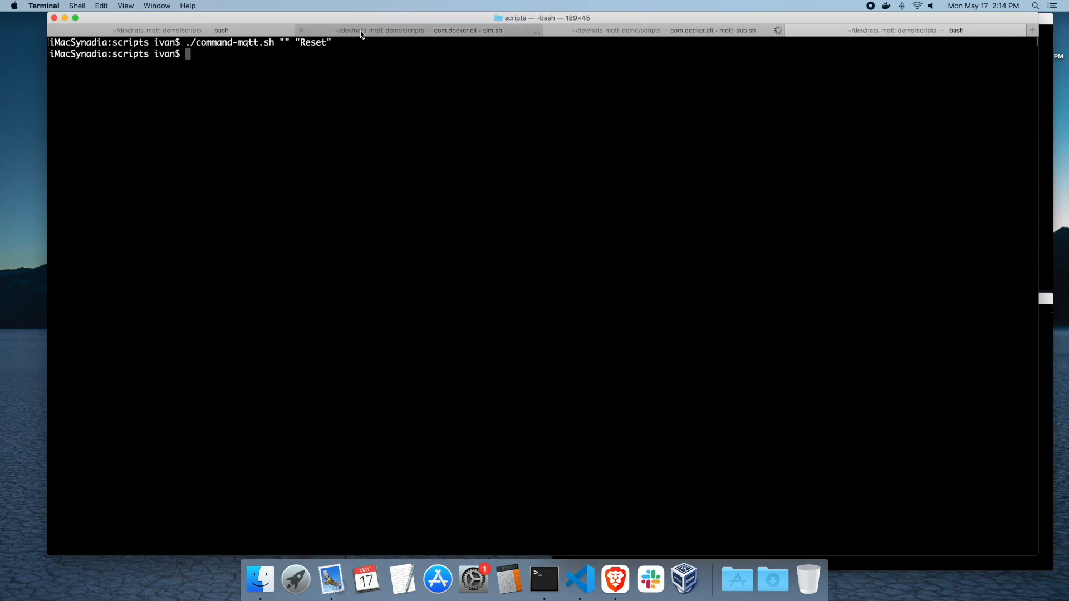
pyautogui.click(420, 31)
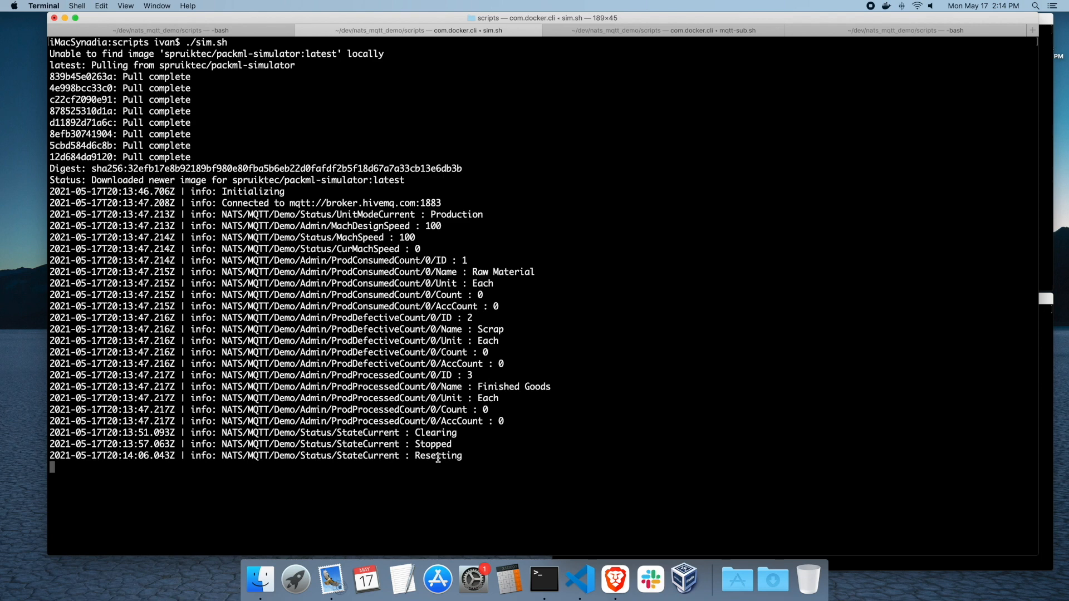
pyautogui.moveTo(428, 477)
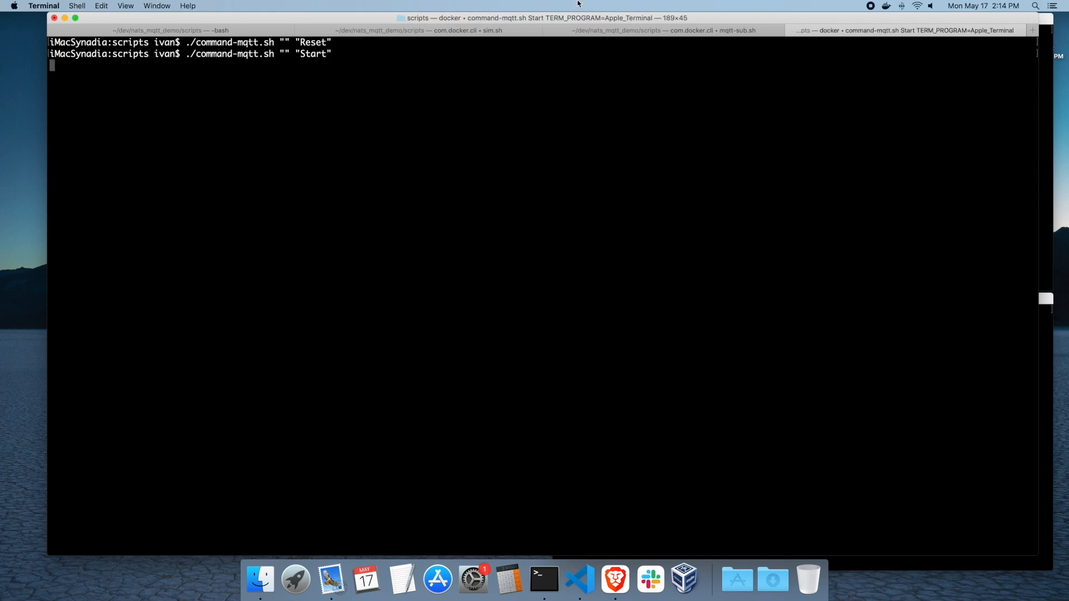
pyautogui.click(417, 30)
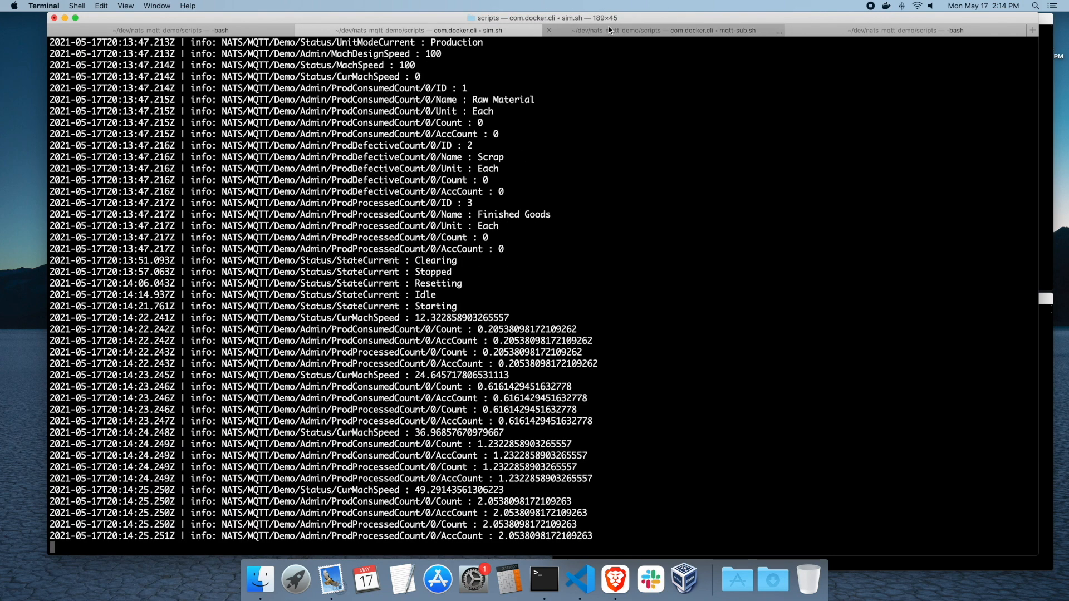
pyautogui.click(675, 30)
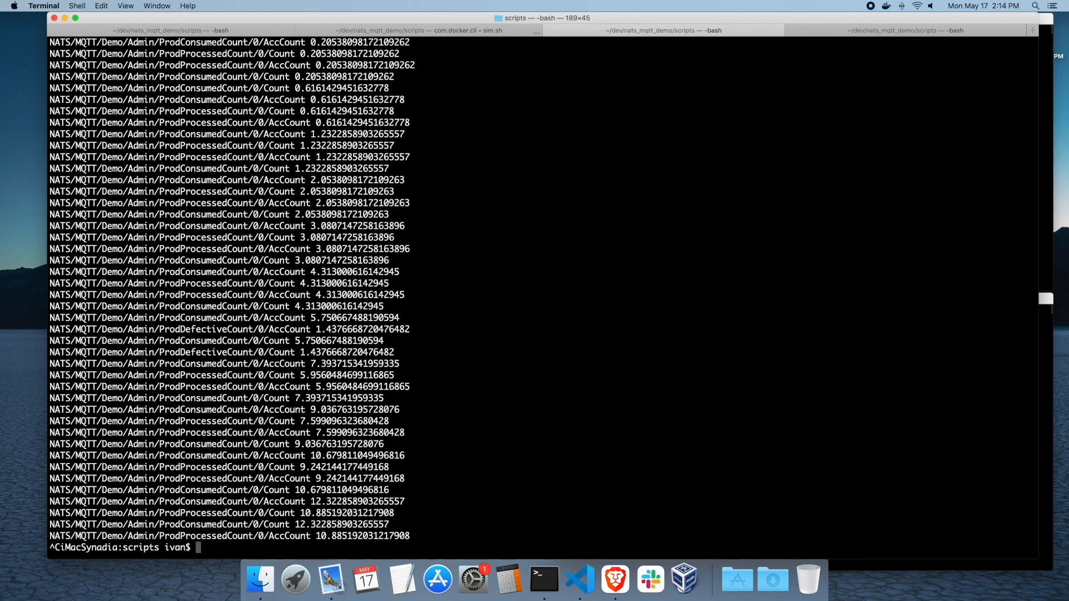
pyautogui.click(419, 30)
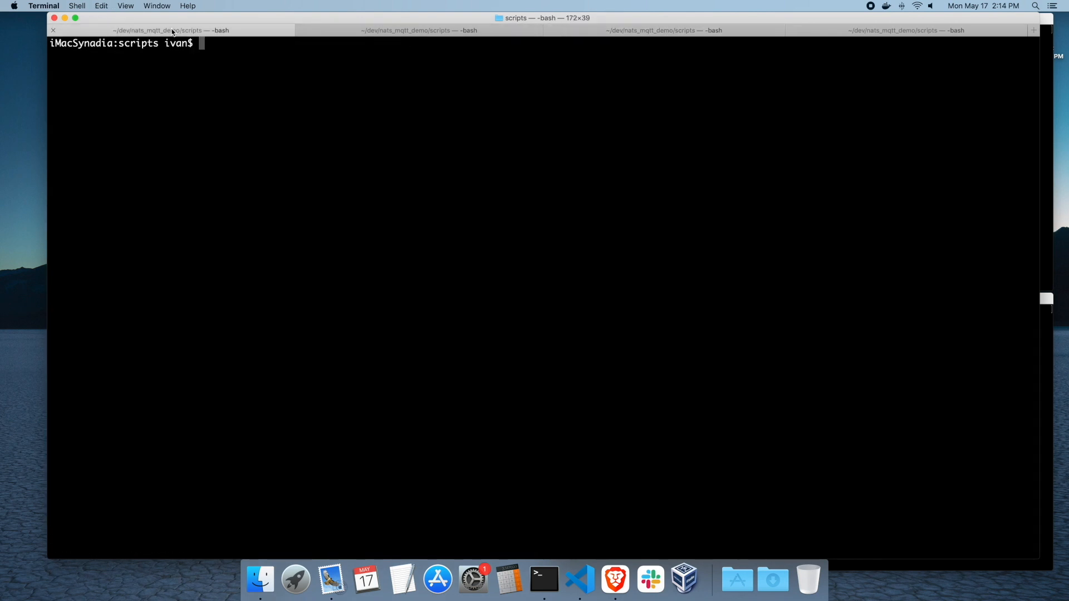
# Display the nats-server-standalone.sh script with more
pyautogui.write('more nats')
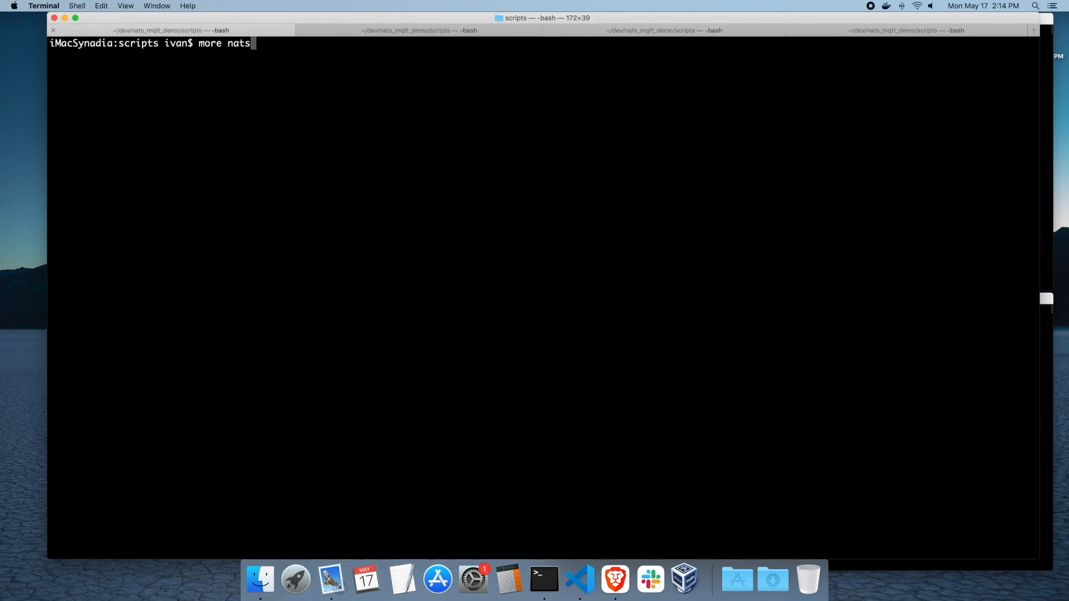
pyautogui.write('-server-standalone.sh')
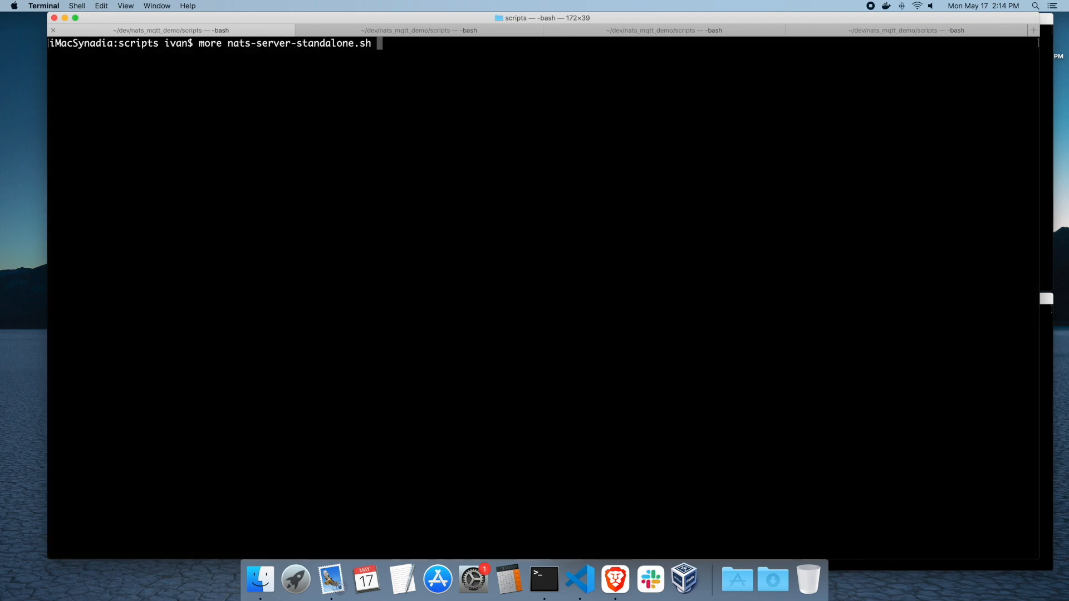
pyautogui.press('Return')
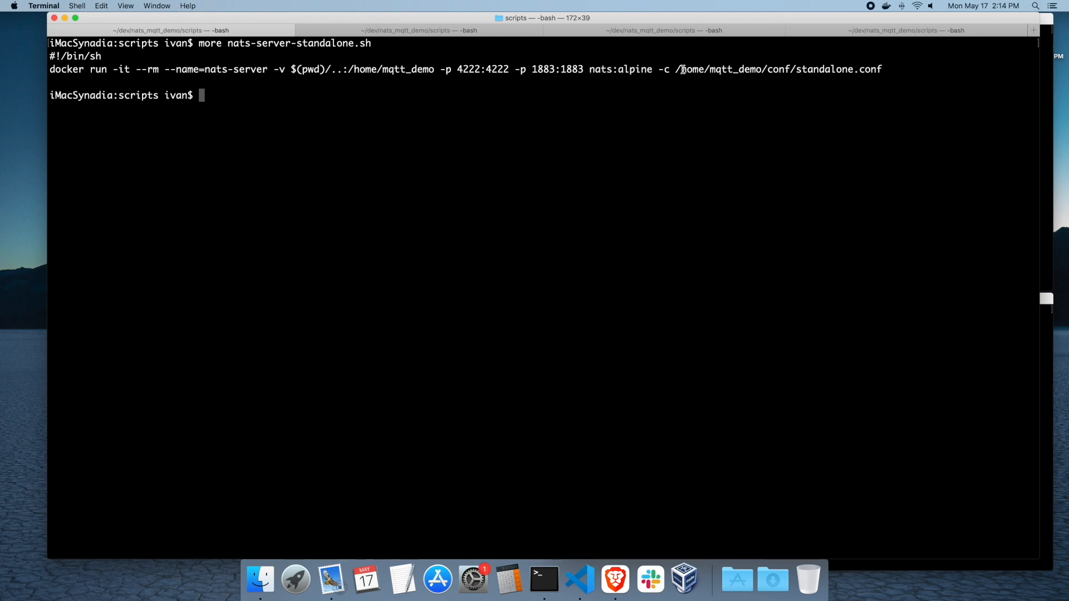
pyautogui.moveTo(830, 104)
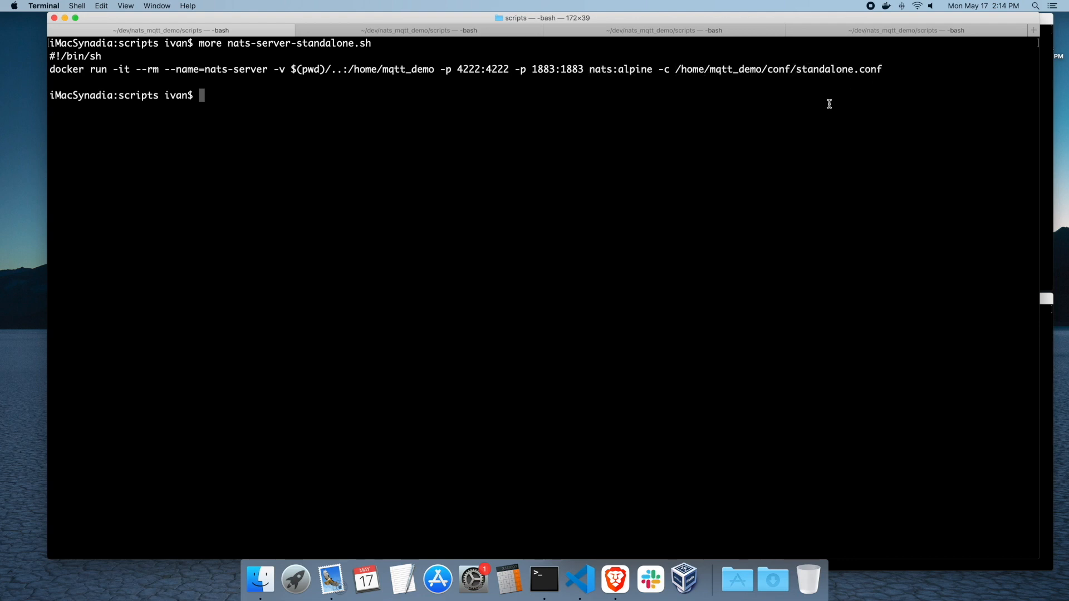
# View ../conf/standalone.conf, highlighting JetStream and MQTT port 1883 settings, then clear
pyautogui.write('more ../co')
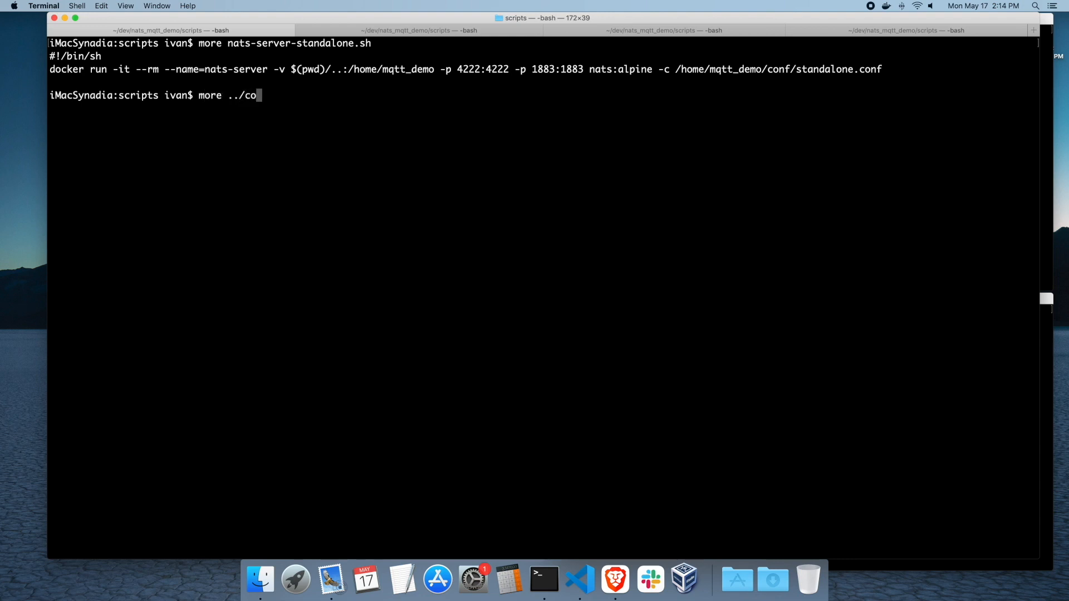
pyautogui.write('nf/standalone.conf')
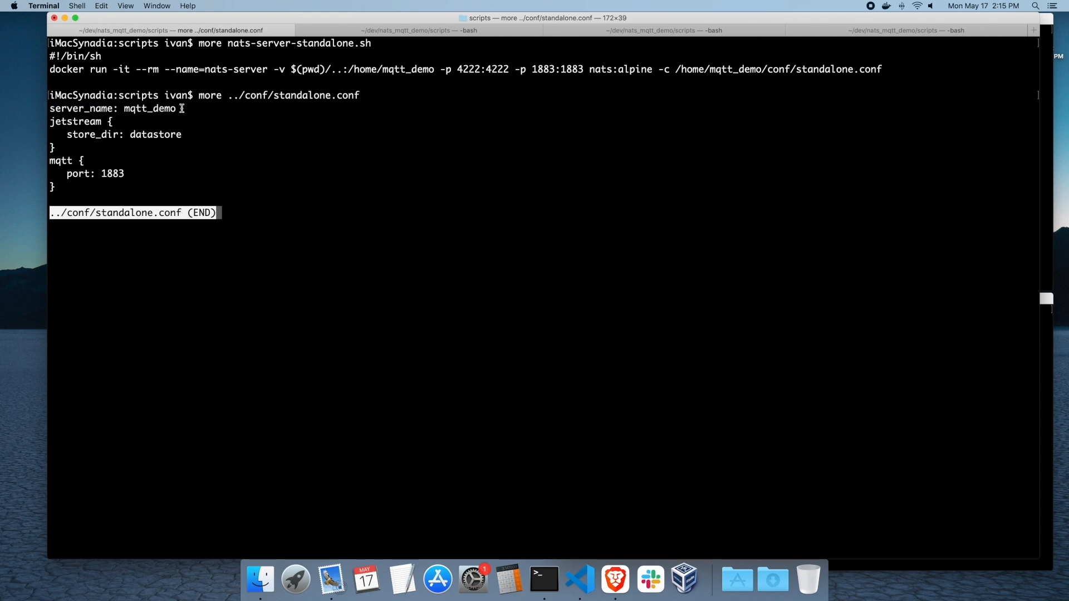
pyautogui.moveTo(51, 126)
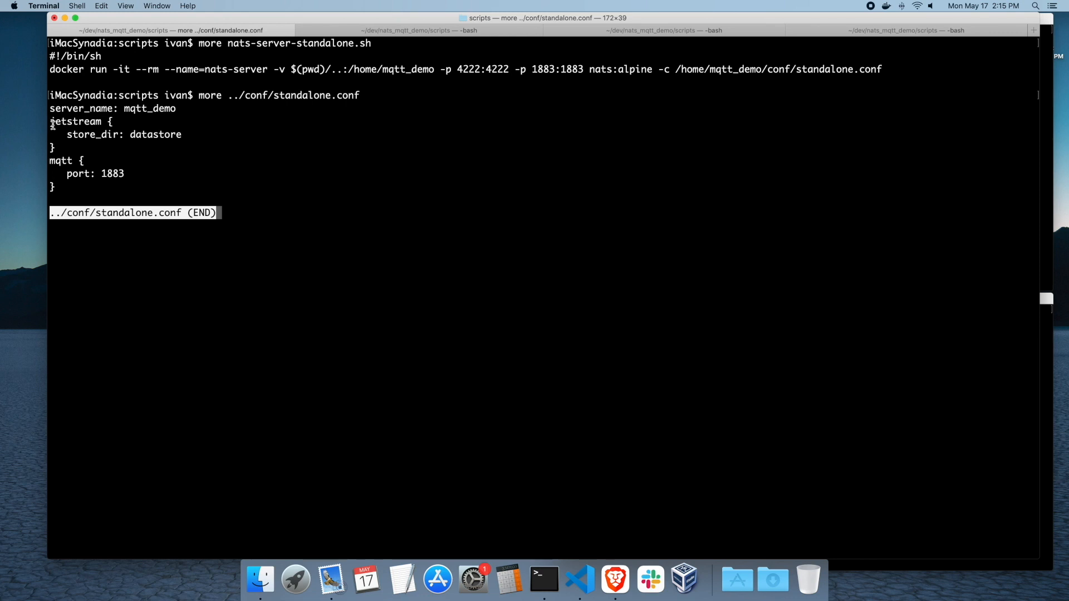
pyautogui.doubleClick(122, 134)
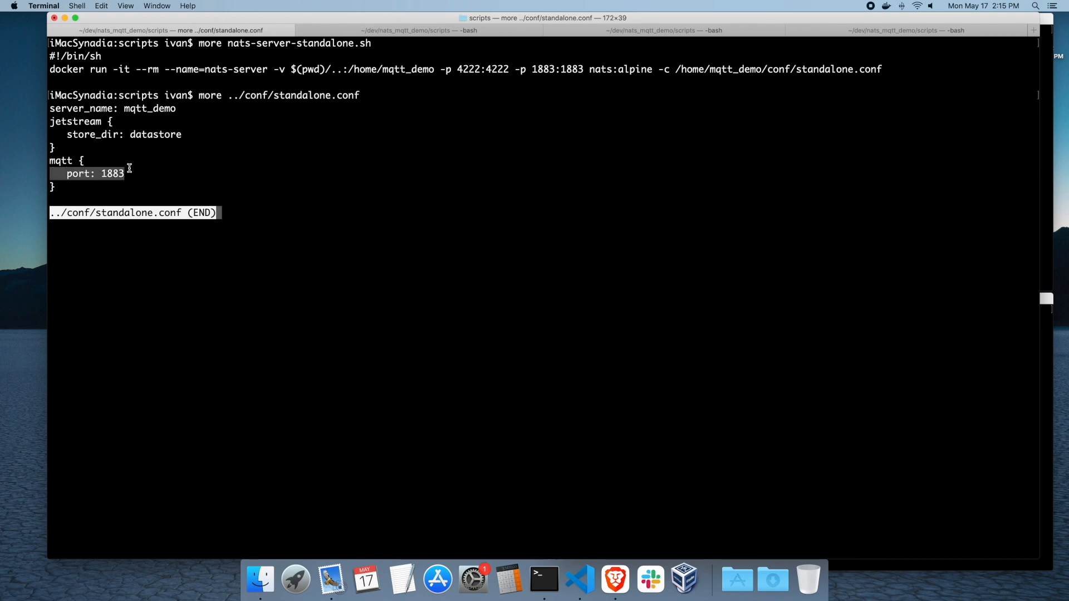
pyautogui.moveTo(312, 187)
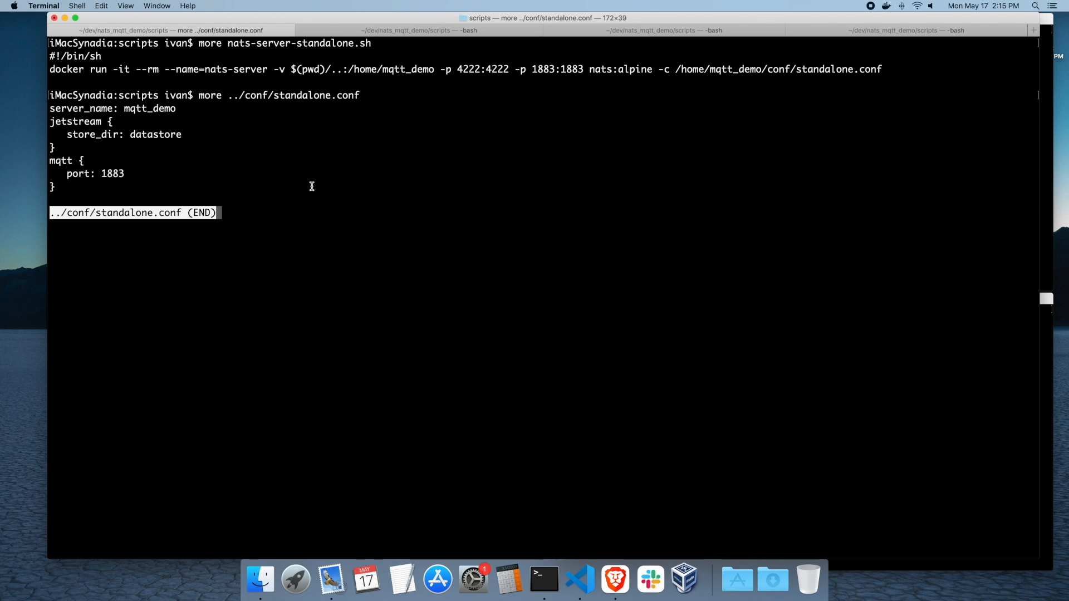
pyautogui.press('q')
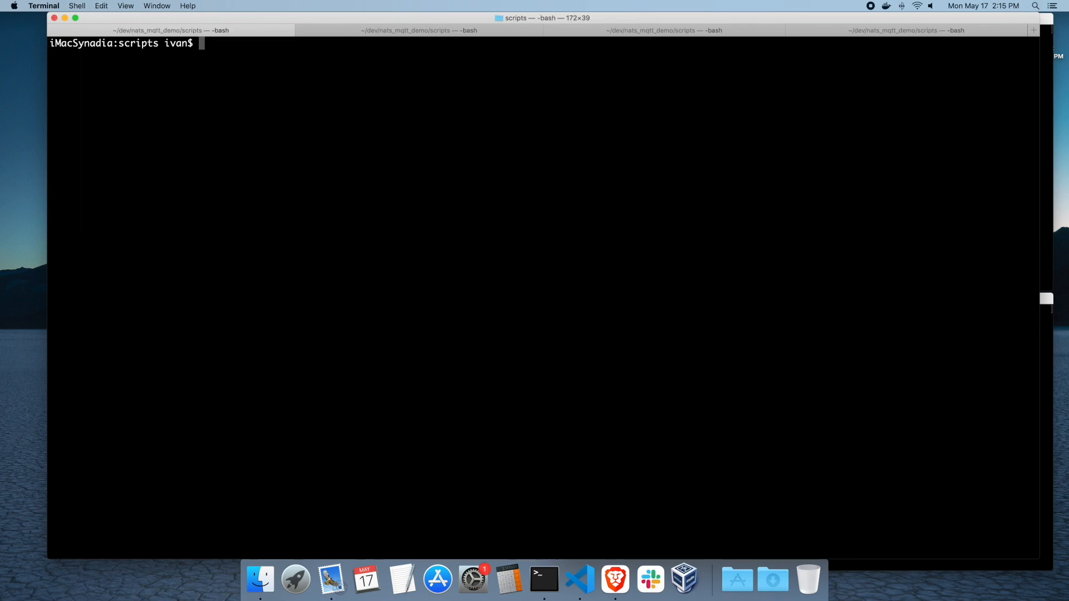
# Launch ./nats-server-standalone.sh with JetStream and MQTT on 1883
pyautogui.write('./nats-server-standalone.sh')
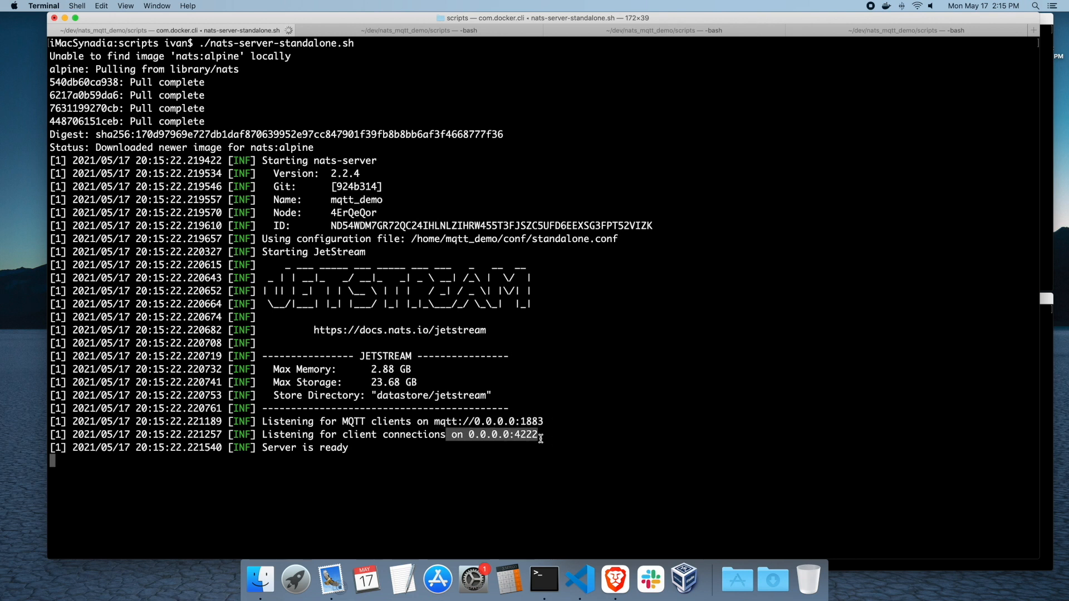
pyautogui.click(419, 30)
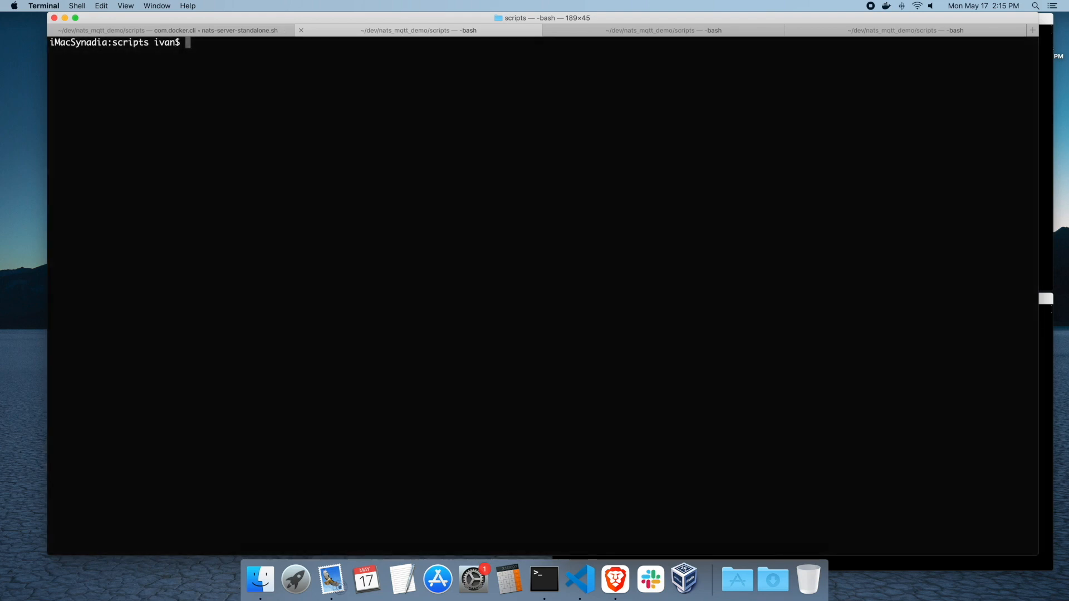
# Review sim.sh with more, then run ./sim.sh "nats" against the local server
pyautogui.write('more sim.sh')
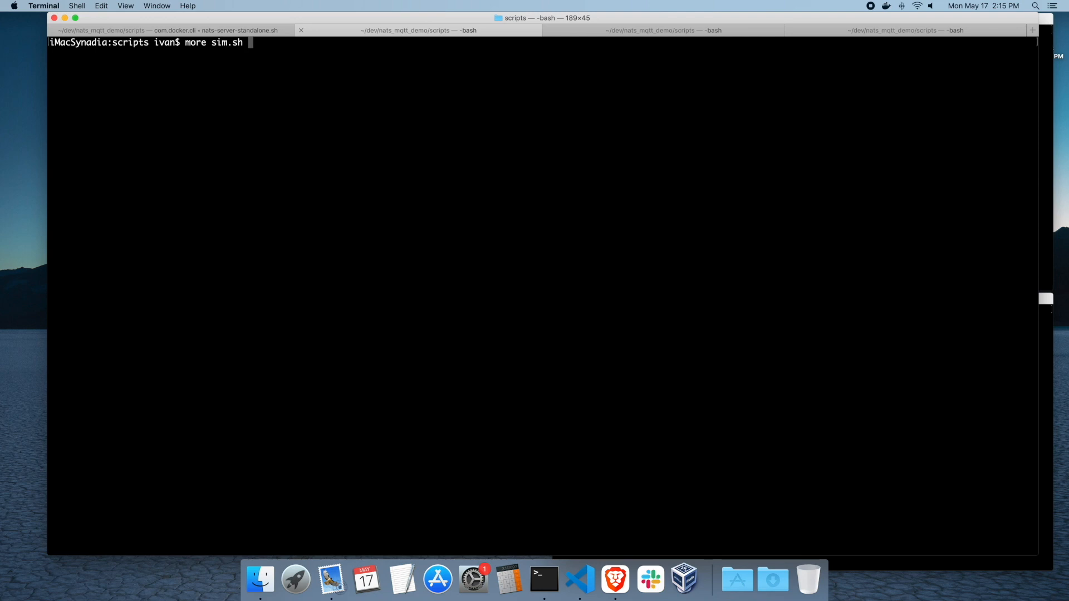
pyautogui.press('Return')
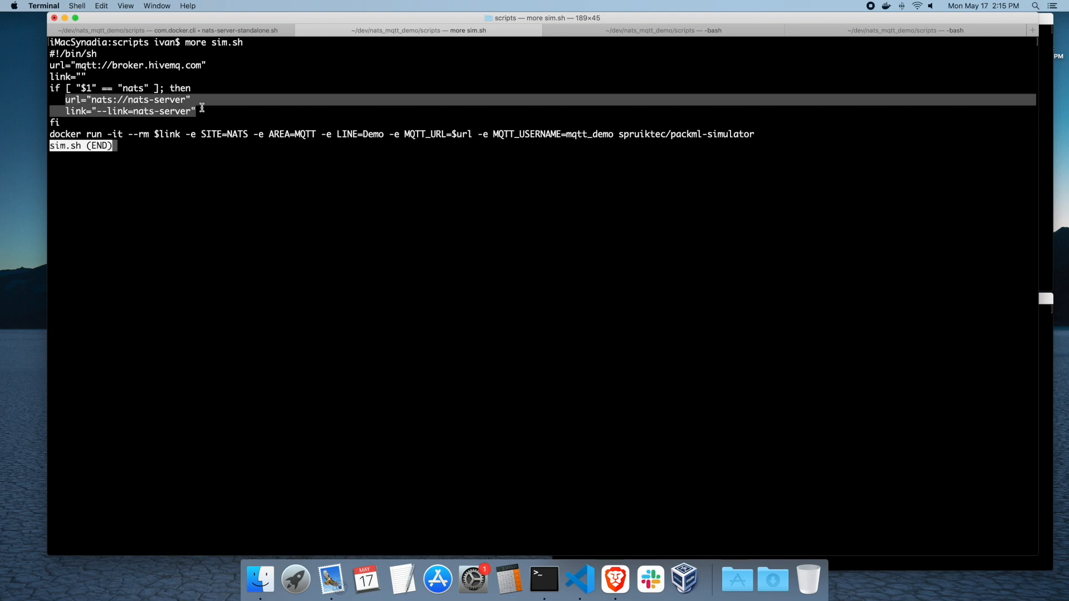
pyautogui.moveTo(361, 150)
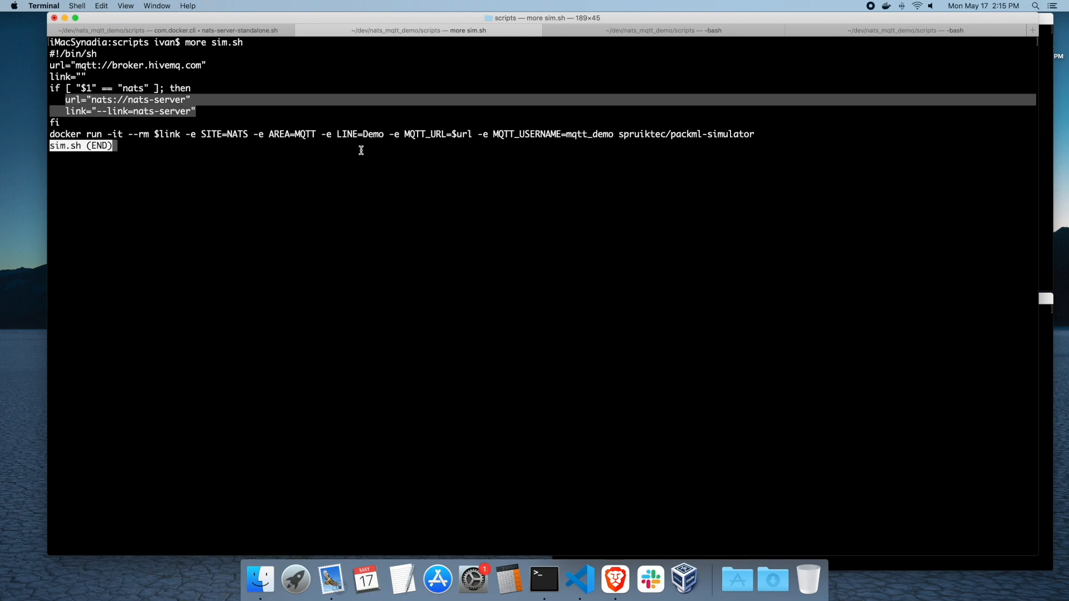
pyautogui.press('q')
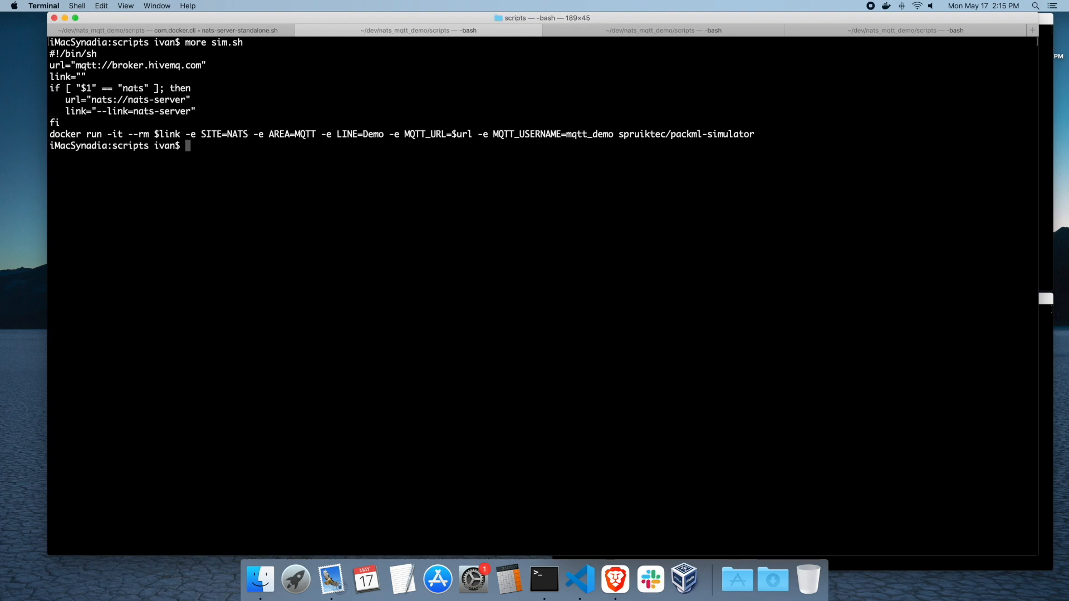
pyautogui.write('./si')
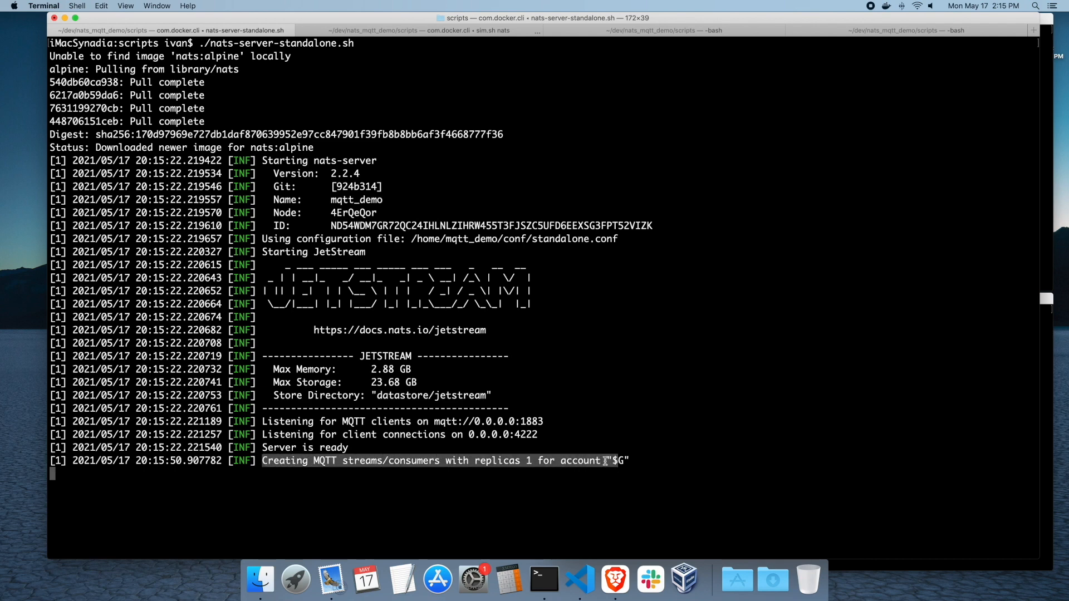
# Run ./mqtt-sub.sh "nats" in the third session to subscribe to nats topics
pyautogui.click(886, 30)
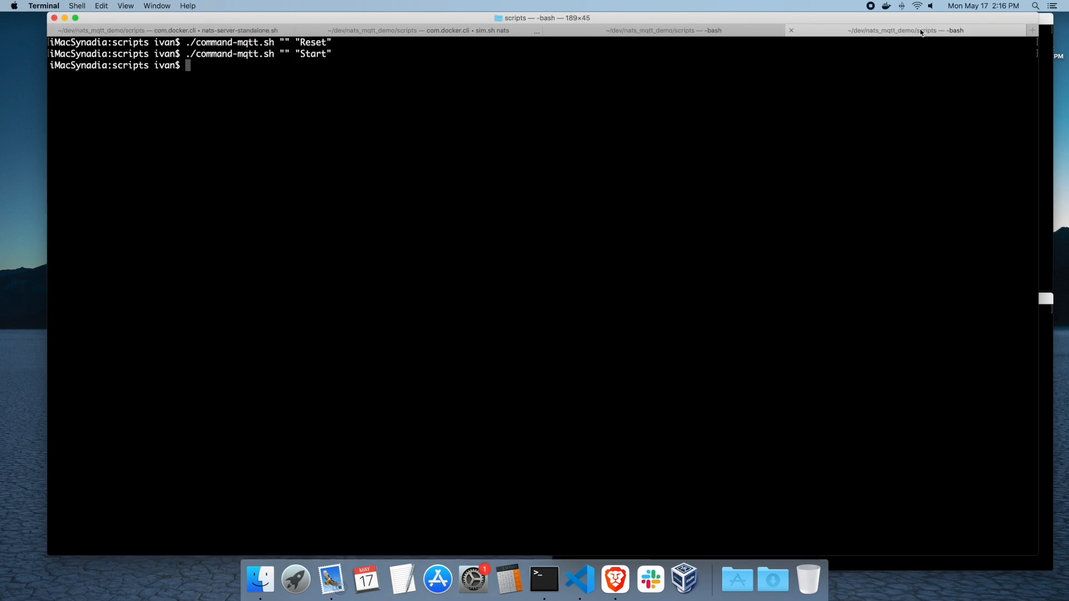
pyautogui.moveTo(907, 30)
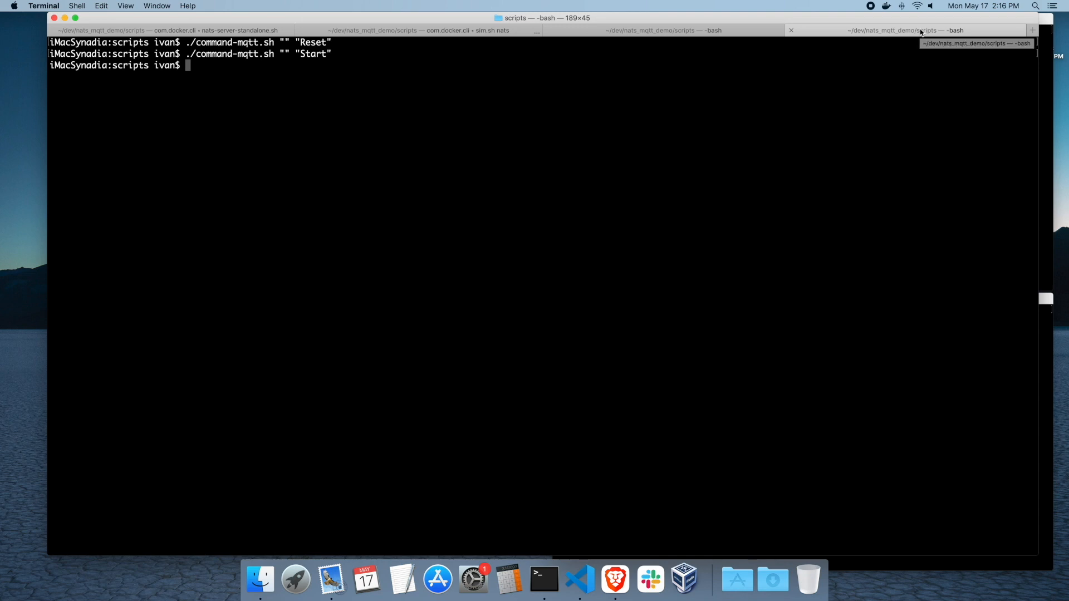
pyautogui.click(416, 30)
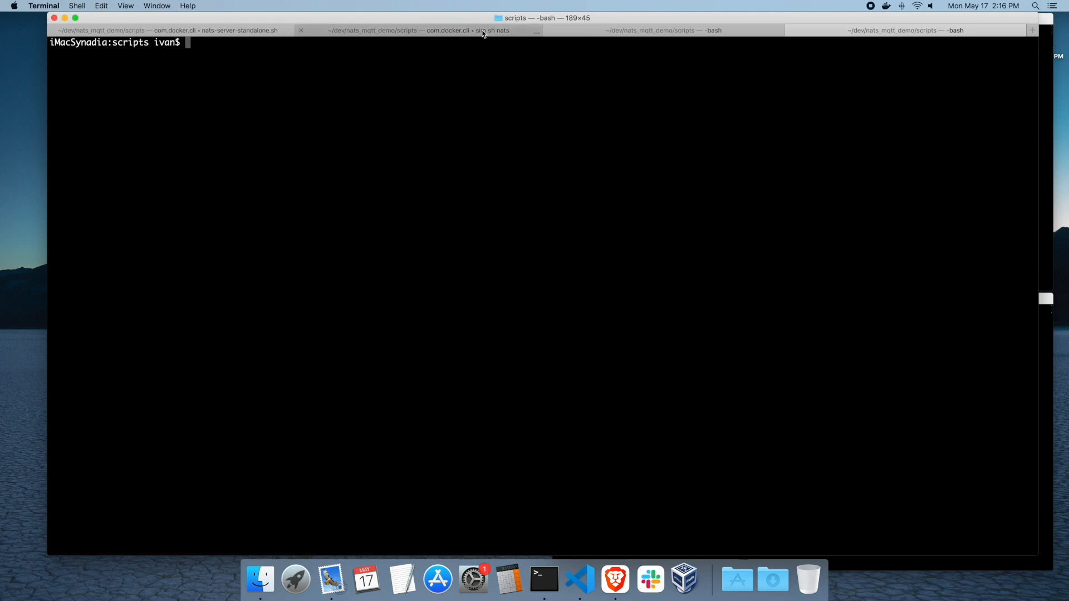
pyautogui.moveTo(836, 29)
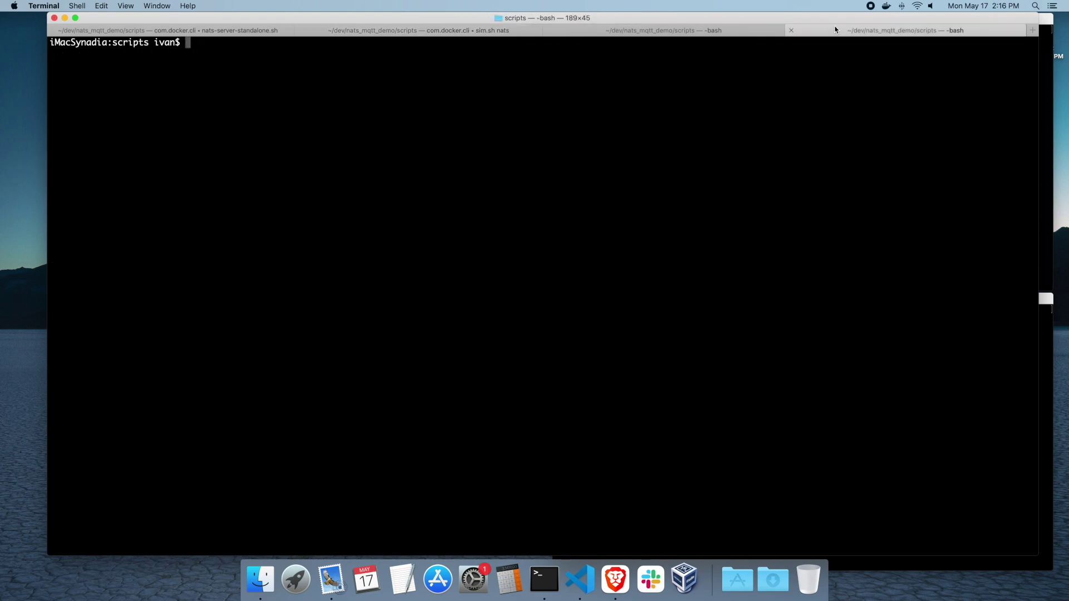
pyautogui.write('./mqtt-sub.sh "nat')
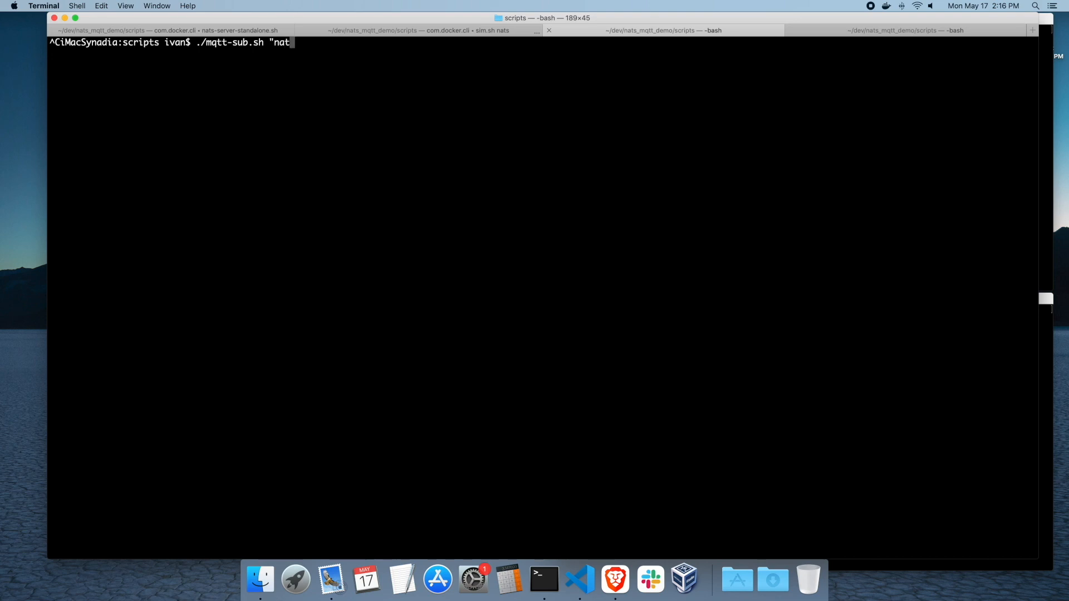
pyautogui.press('Return')
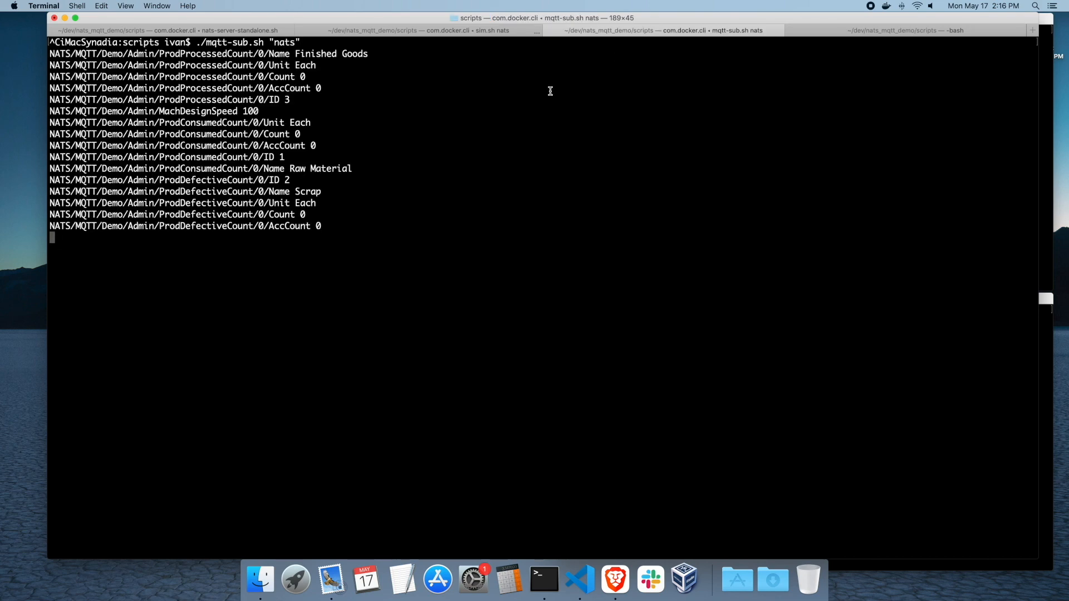
# Send Reset and Start via ./command-mqtt.sh "nats" and check the subscriber output
pyautogui.click(433, 30)
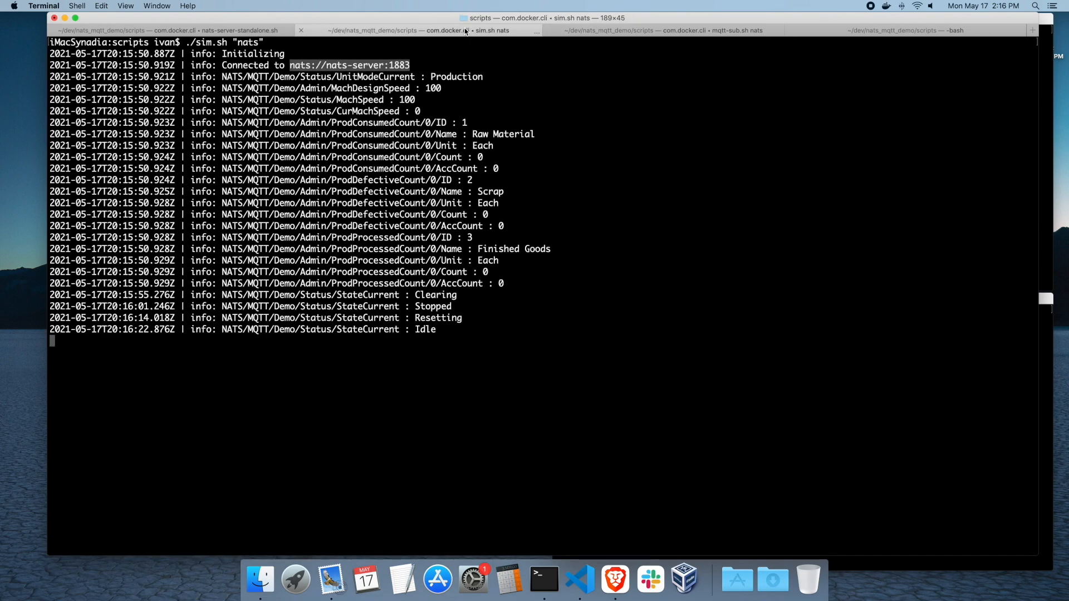
pyautogui.moveTo(465, 30)
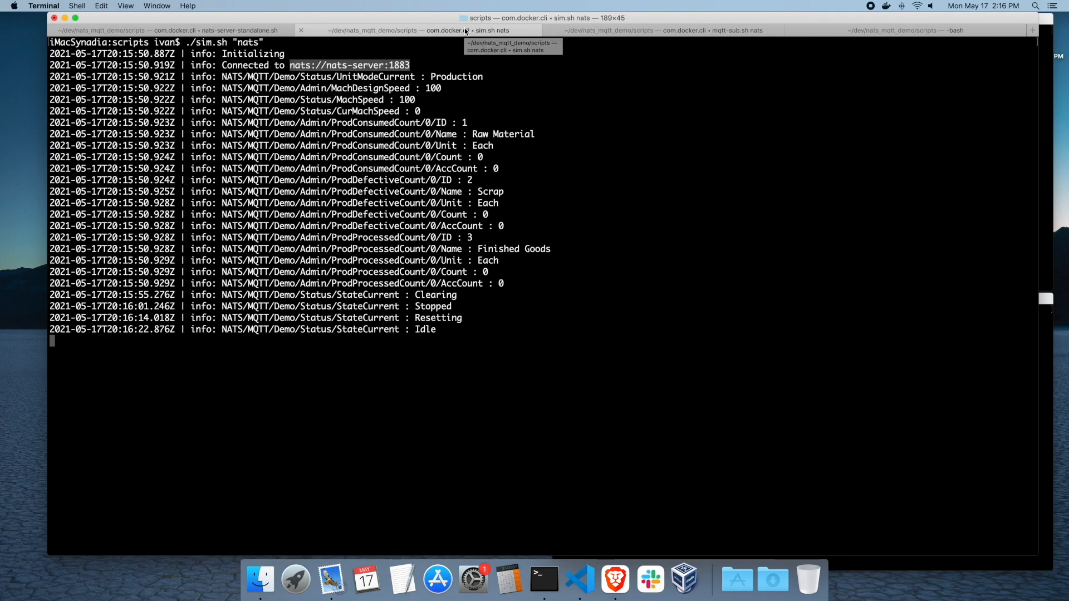
pyautogui.moveTo(882, 30)
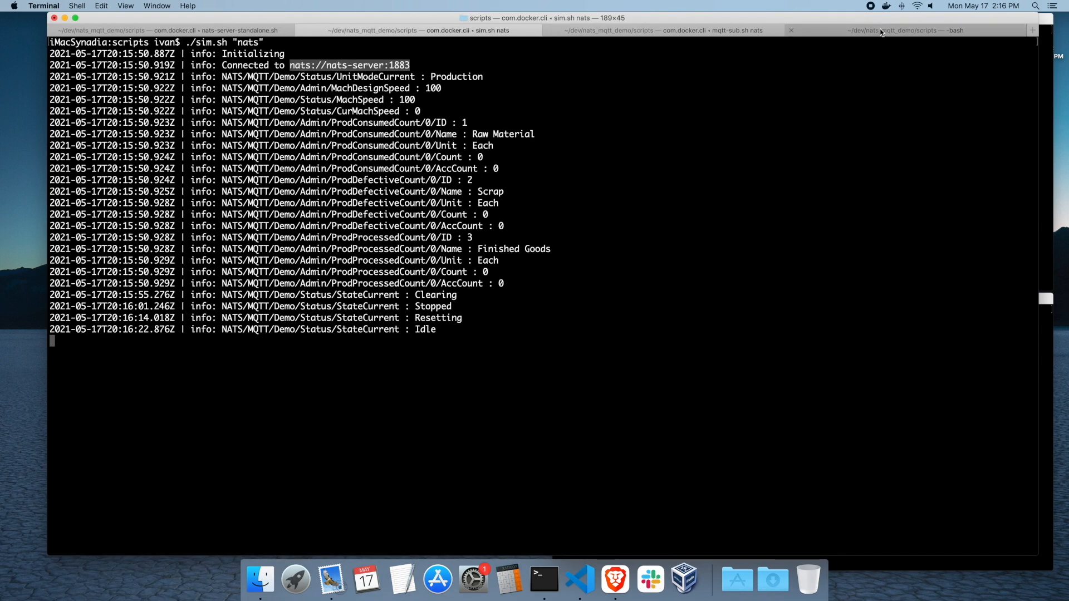
pyautogui.click(906, 30)
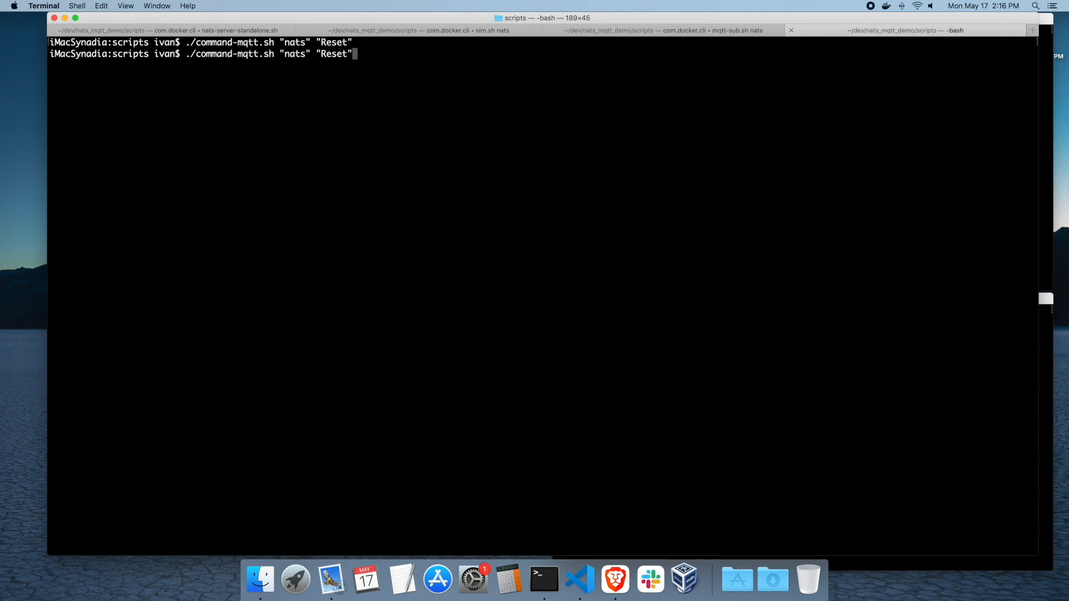
pyautogui.write('Start')
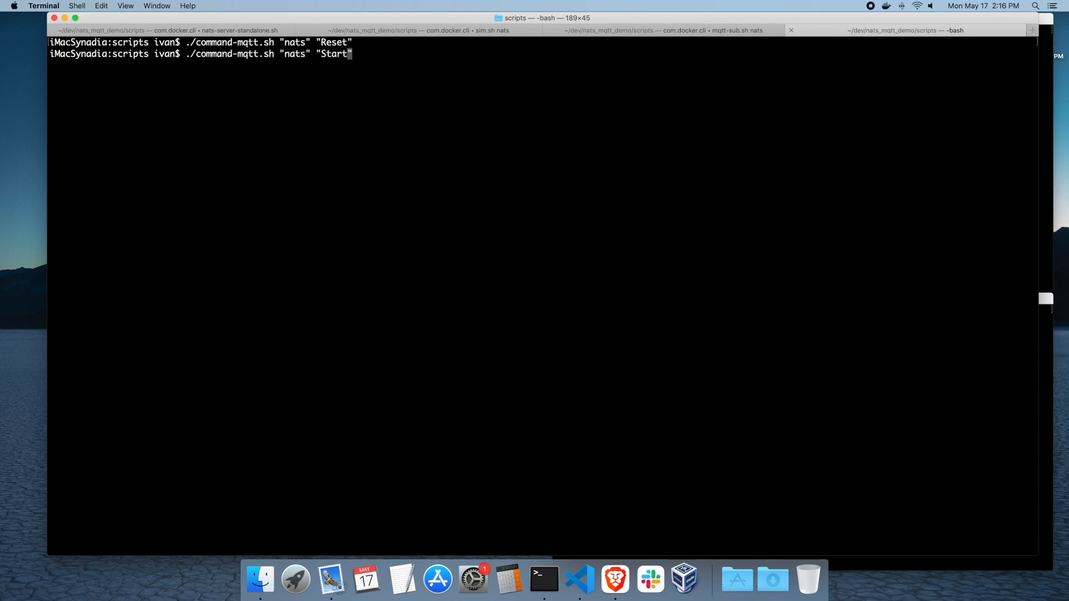
pyautogui.press('Return')
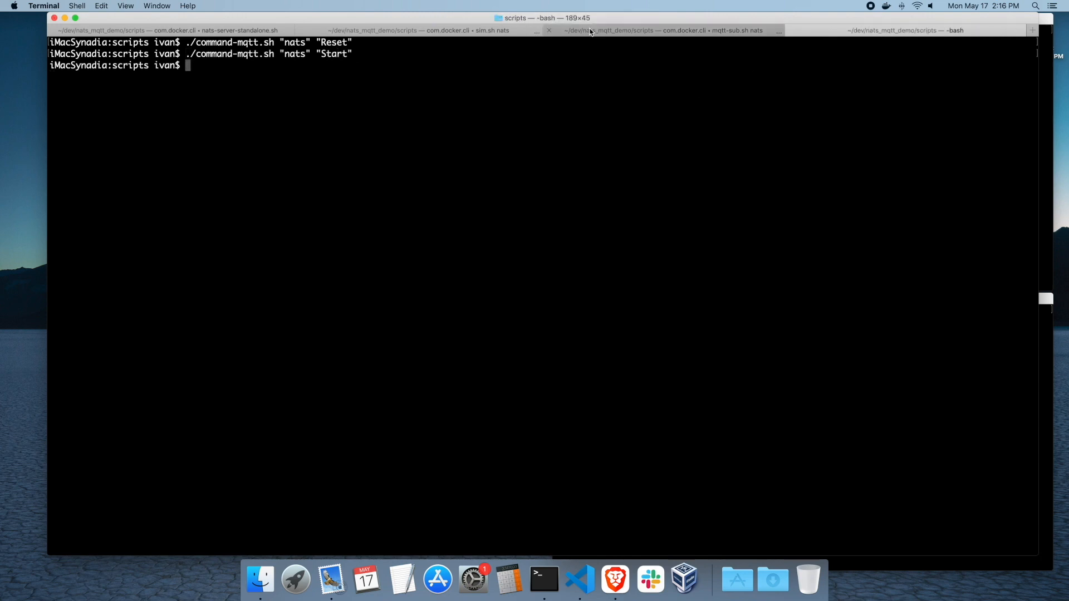
pyautogui.click(661, 30)
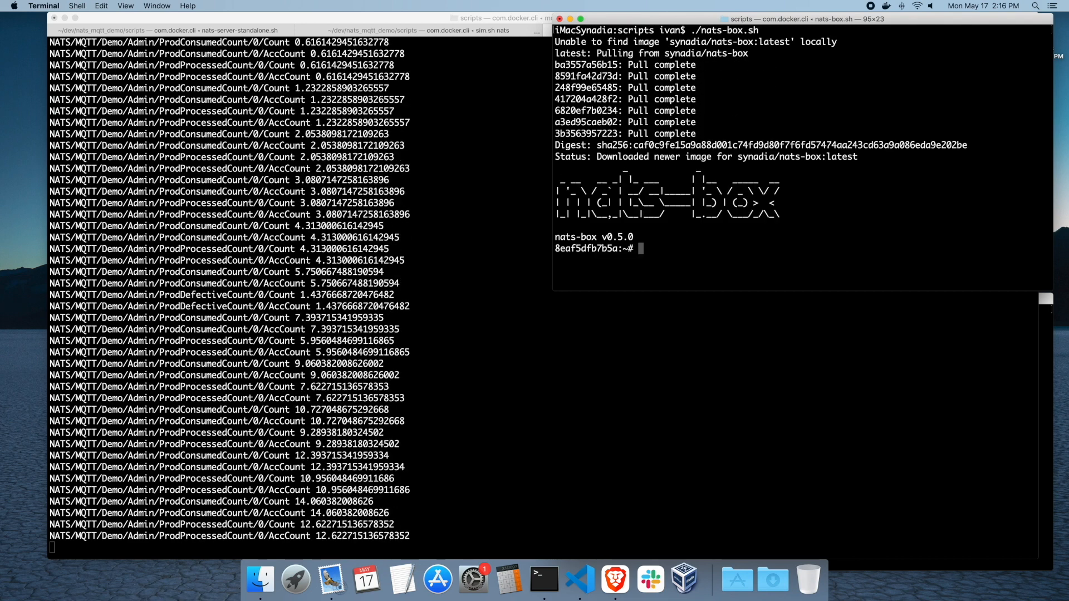
# In nats-box, run nats -s nats://nats-server sub on the NATS.MQTT subjects
pyautogui.write('nats-se')
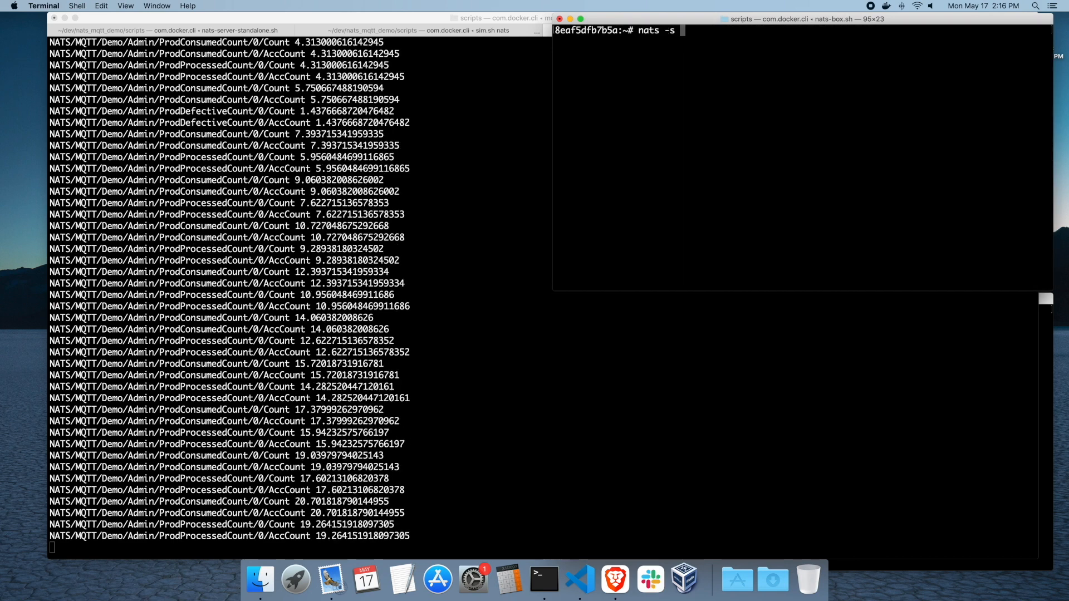
pyautogui.write('nats://nats')
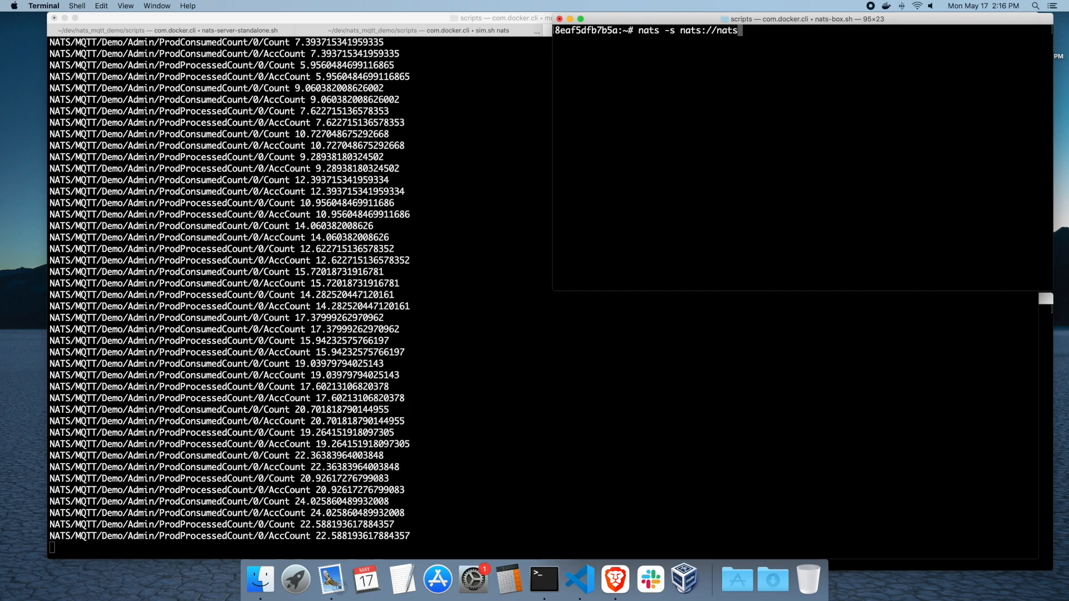
pyautogui.write('-server sub')
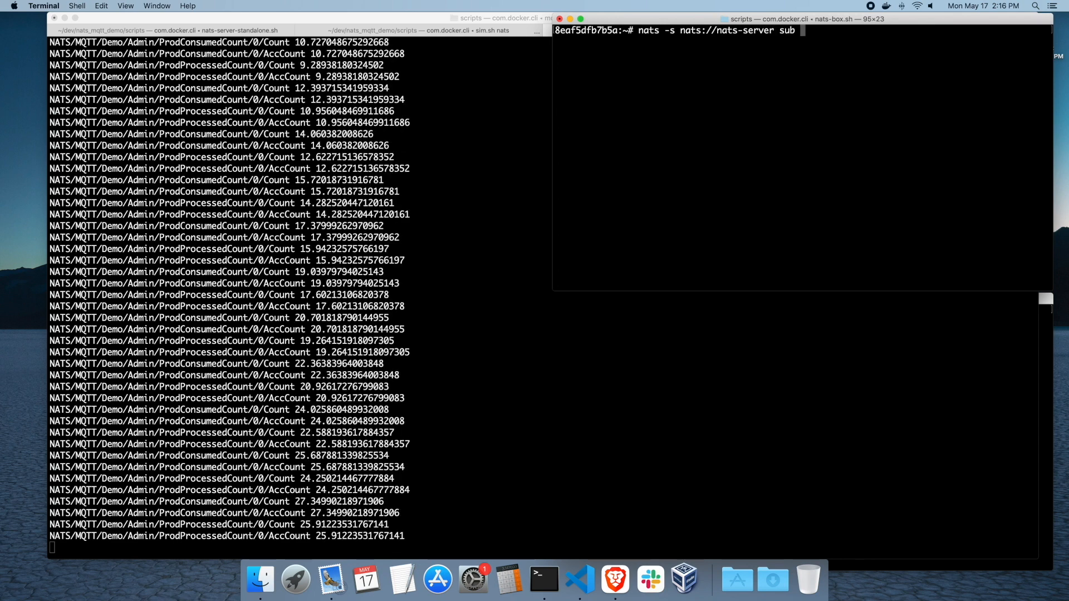
pyautogui.write('"NATS.MQ')
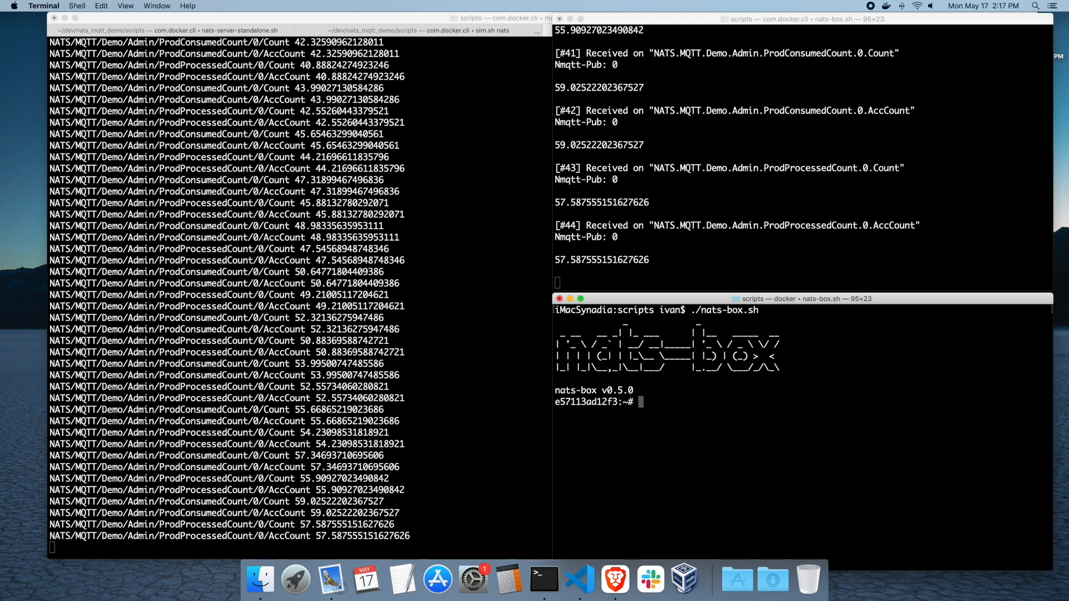
# Publish payload "1" to NATS.MQTT Command.Stop using nats -s nats://nats-server pub
pyautogui.write('nats-se')
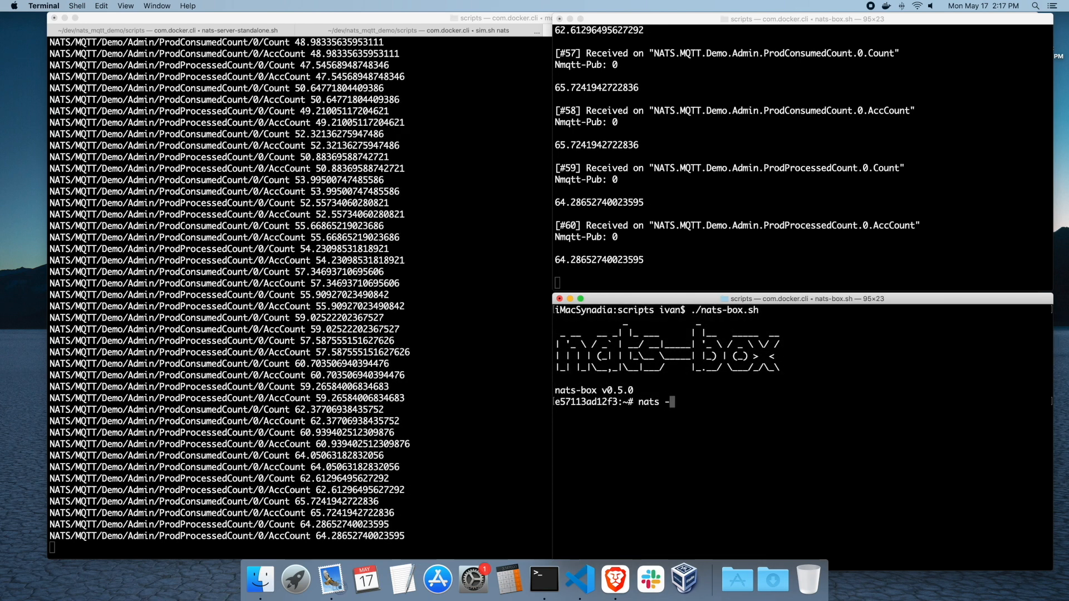
pyautogui.write('s nats://')
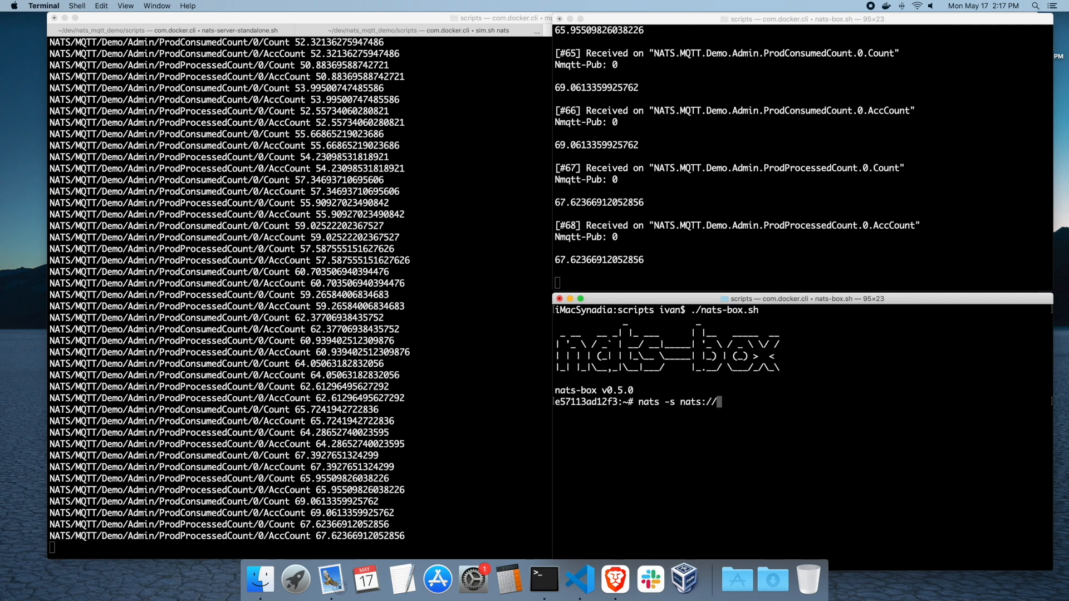
pyautogui.write('nats-serer pub')
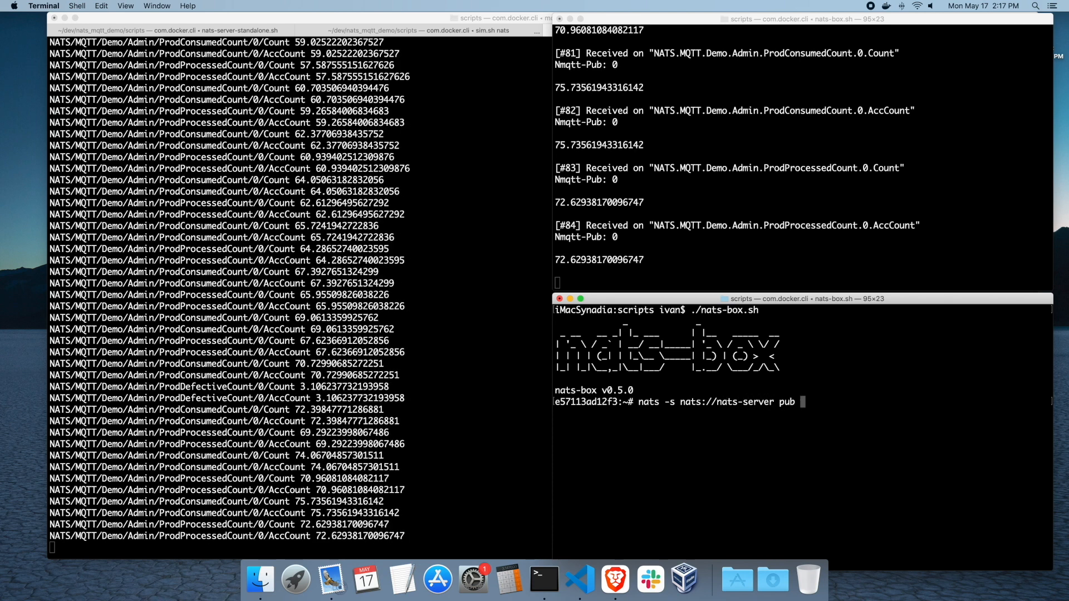
pyautogui.write('"')
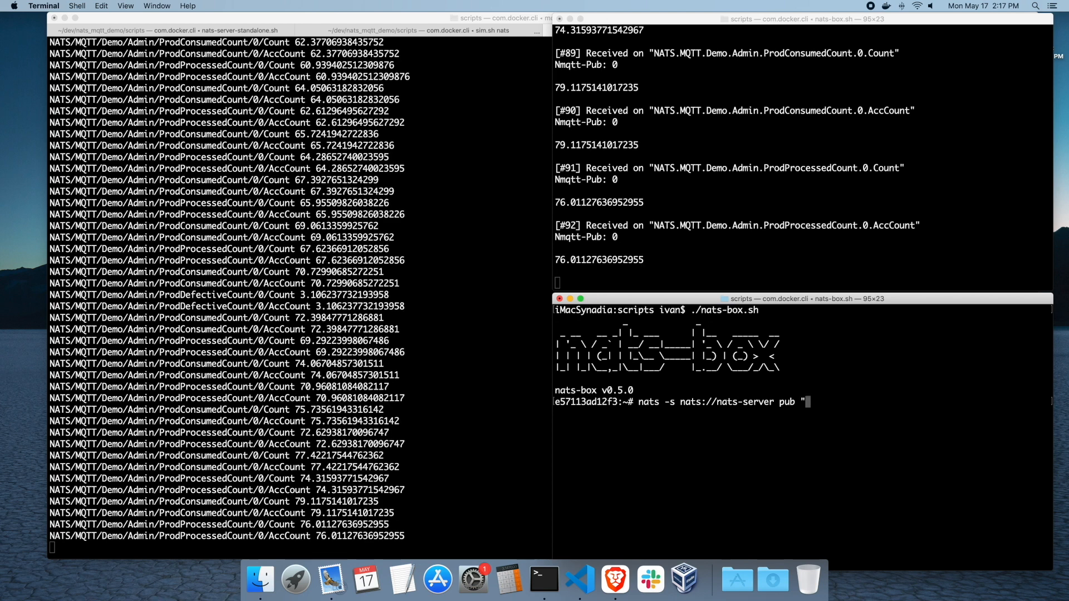
pyautogui.write('NATS.MQTT')
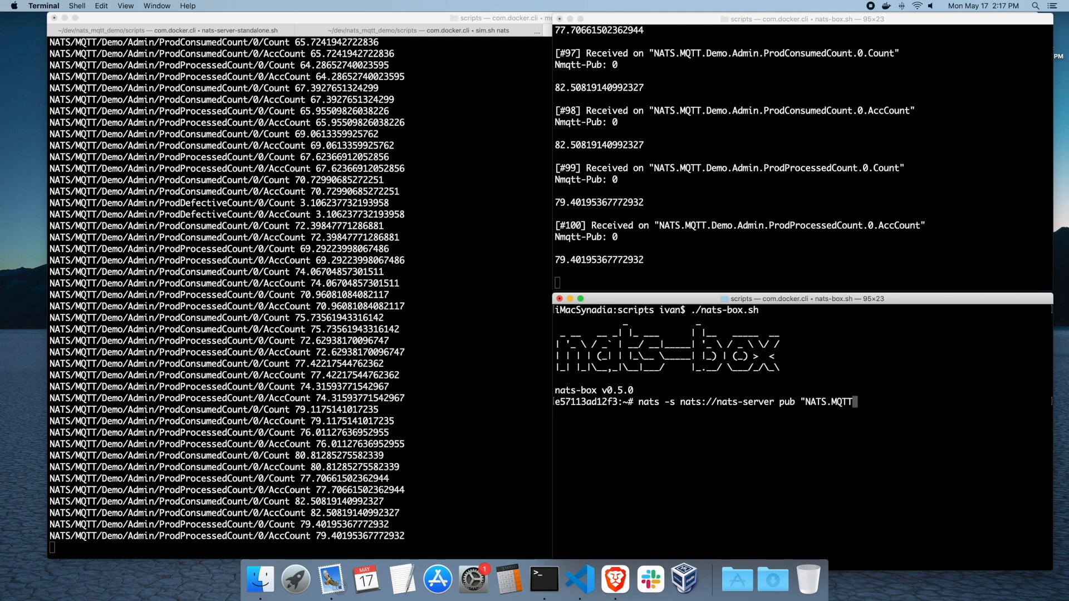
pyautogui.write('.Command')
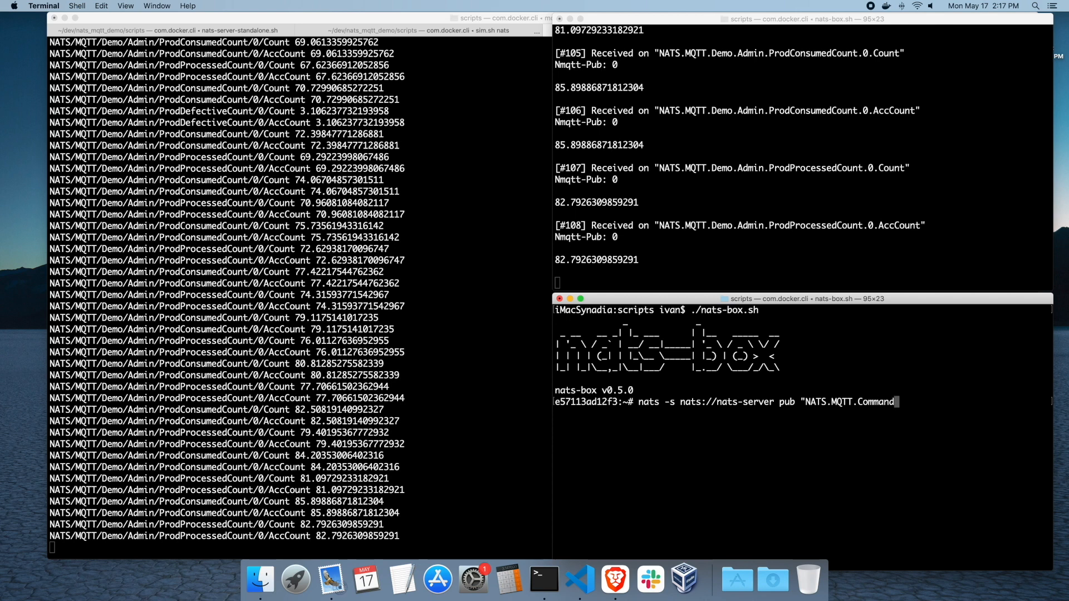
pyautogui.write('Stop" "')
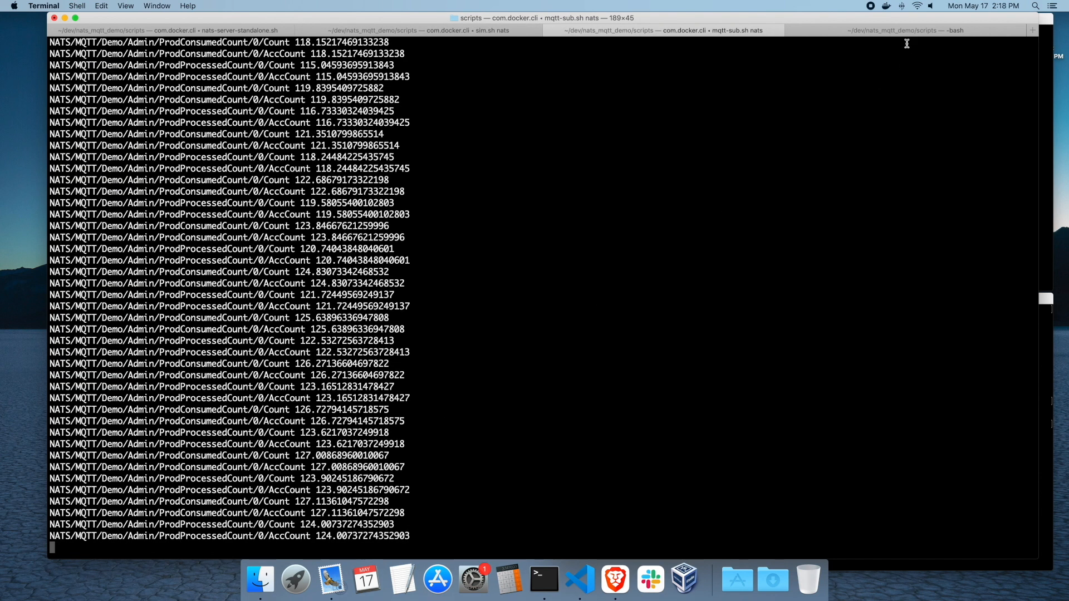
# Merge windows into tabs and Ctrl+C the subscriber, simulator and NATS server
pyautogui.click(906, 30)
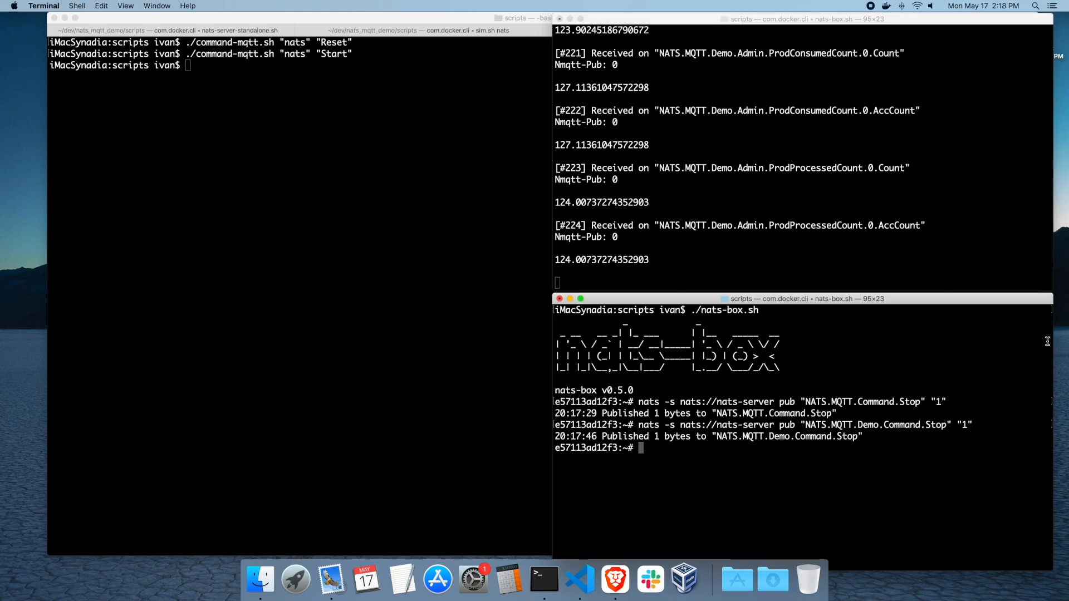
pyautogui.moveTo(444, 71)
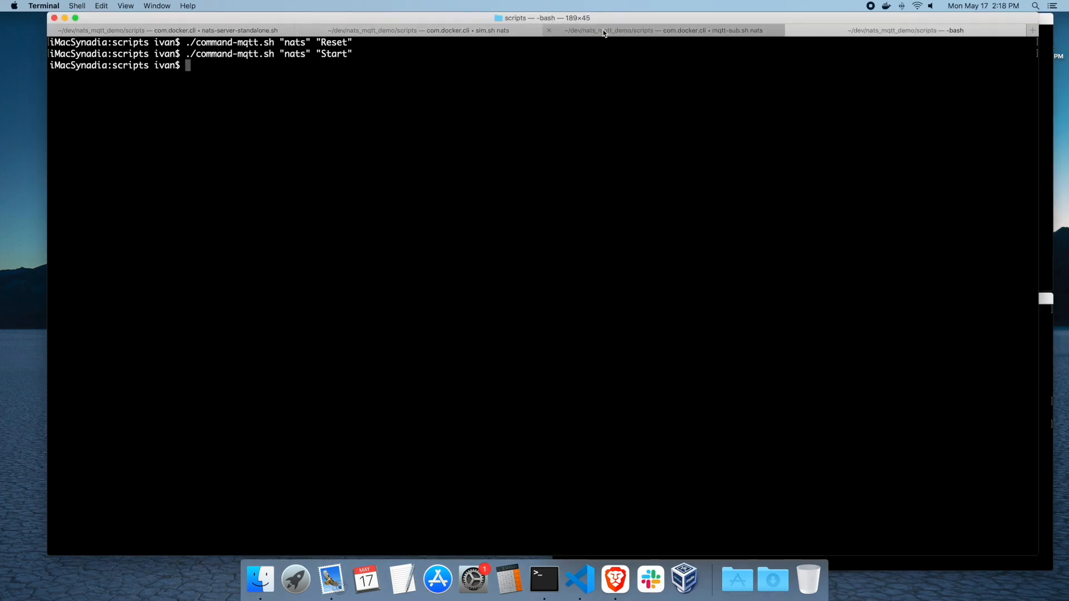
pyautogui.click(651, 30)
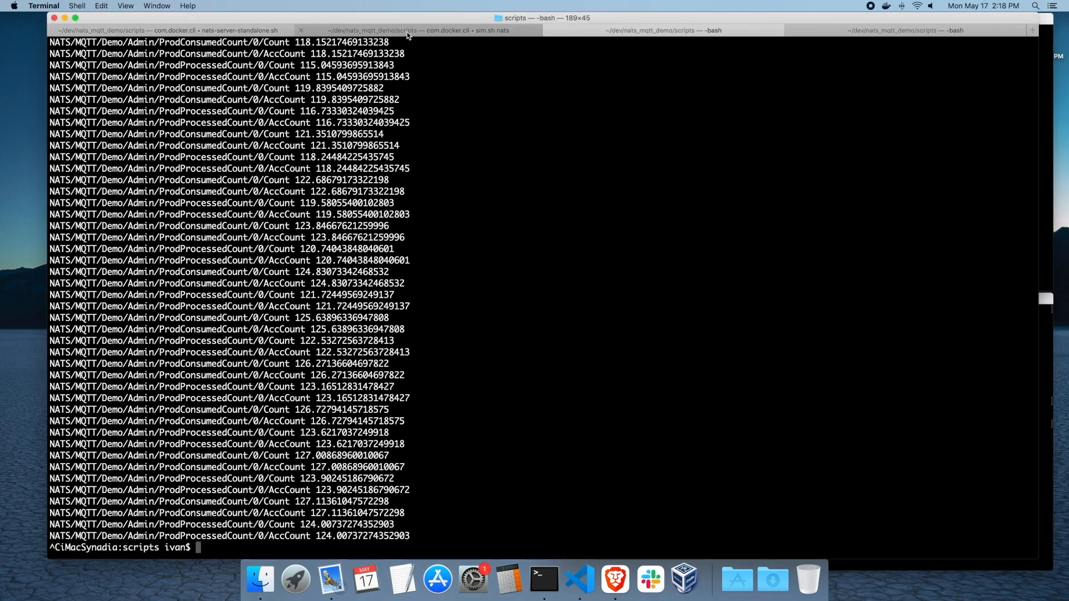
pyautogui.click(402, 30)
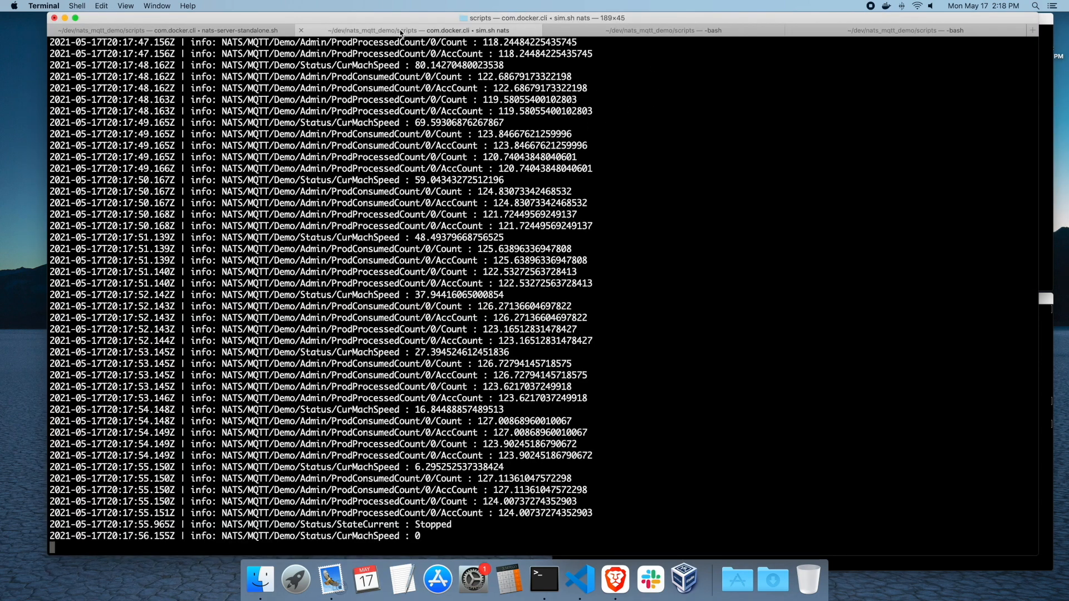
pyautogui.click(165, 31)
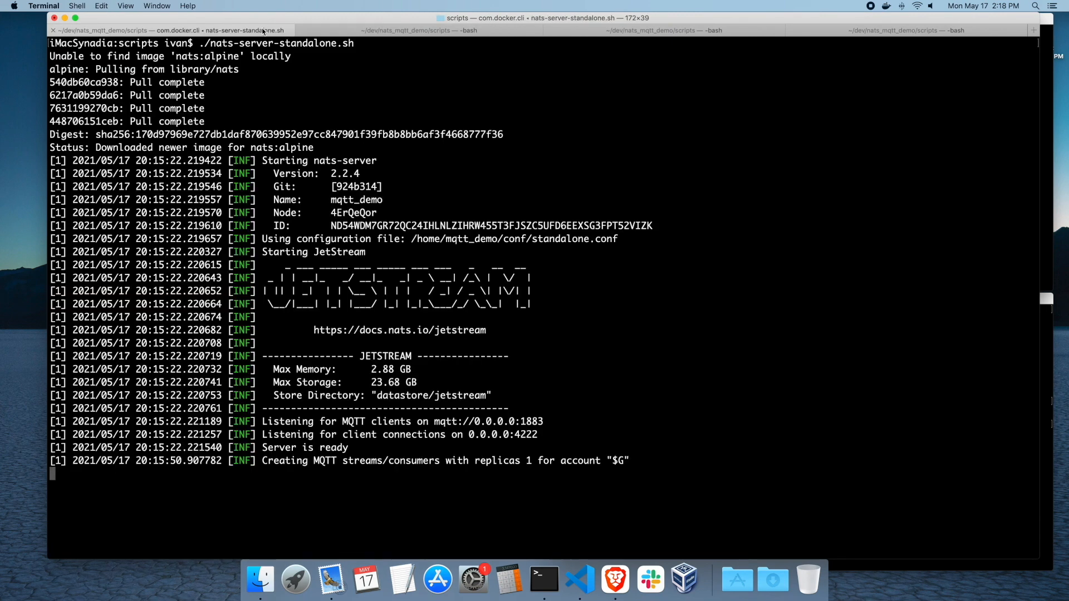
pyautogui.press('ctrl+c')
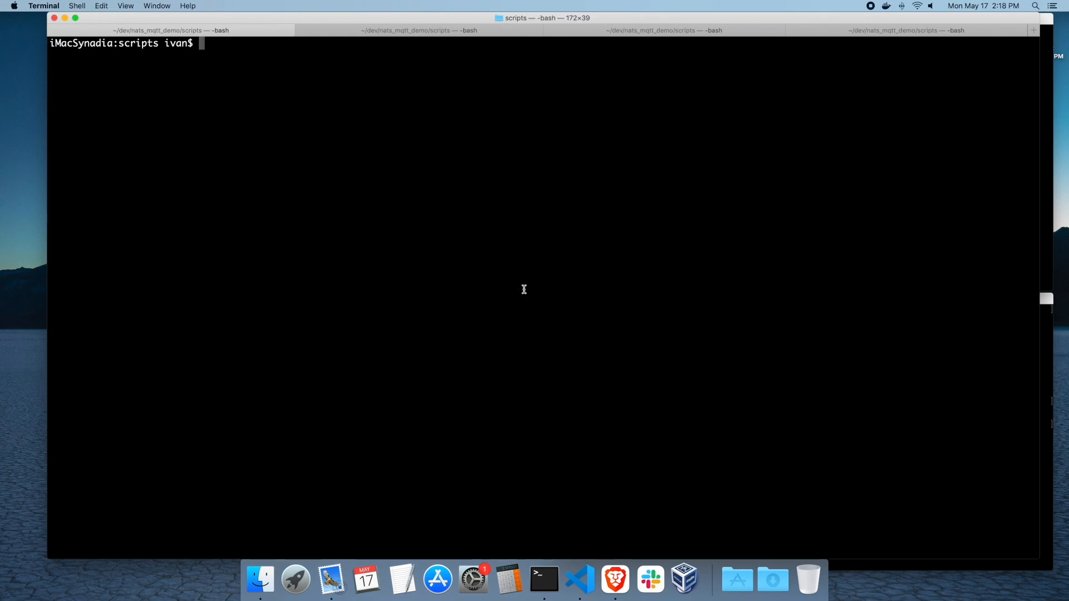
# Display nats-server-leaf-ngs.sh and leaf.conf, showing the connect.ngs.global remote and MQTT port 1883
pyautogui.write('more nats-se')
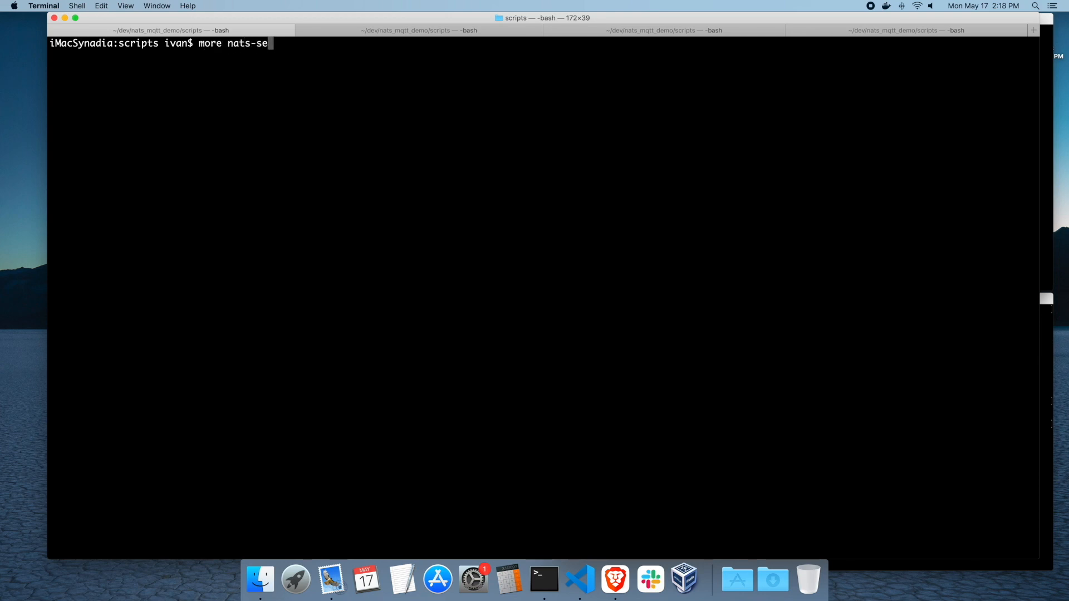
pyautogui.press('Return')
pyautogui.write('more ../')
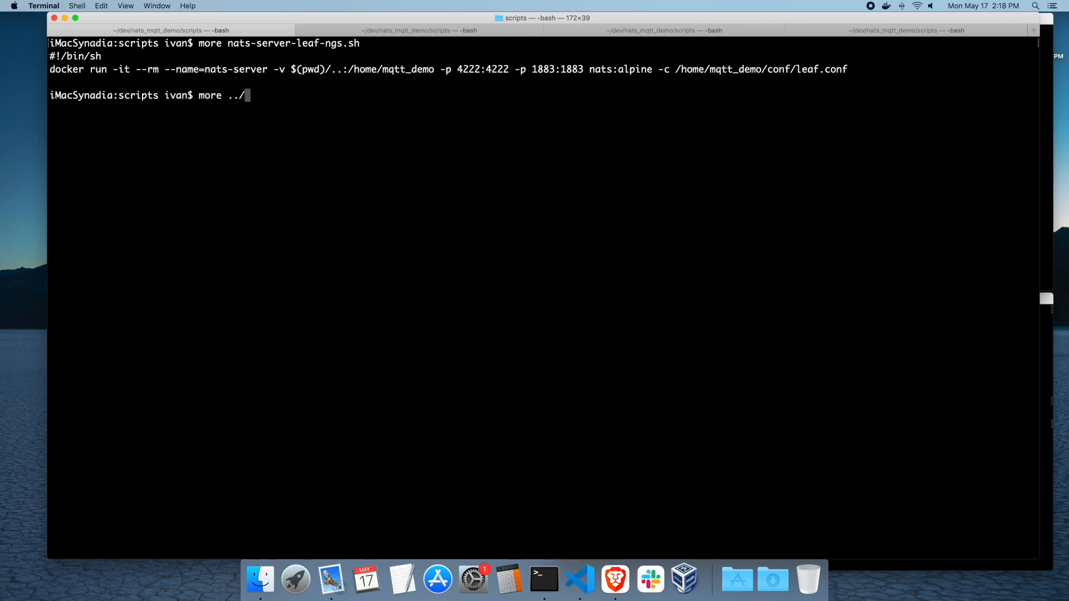
pyautogui.write('conf/leaf.conf')
pyautogui.press('Return')
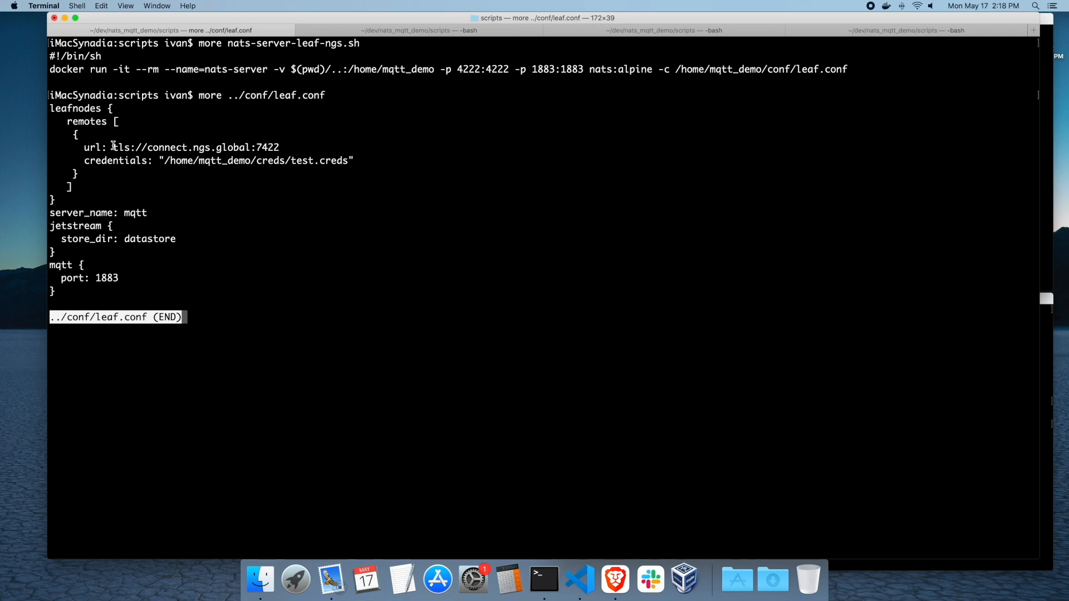
pyautogui.moveTo(215, 167)
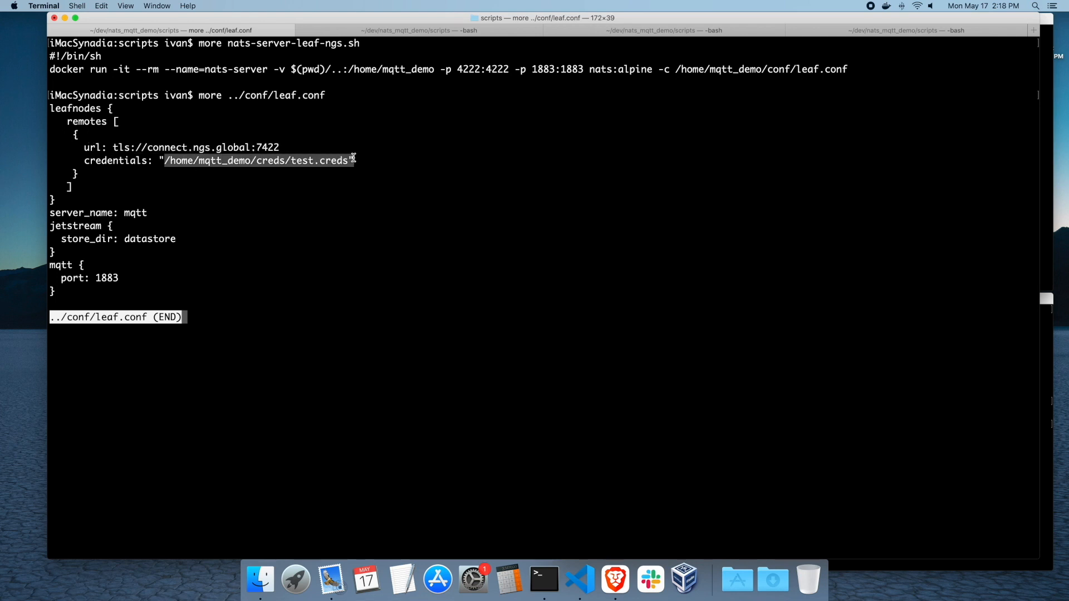
pyautogui.moveTo(614, 581)
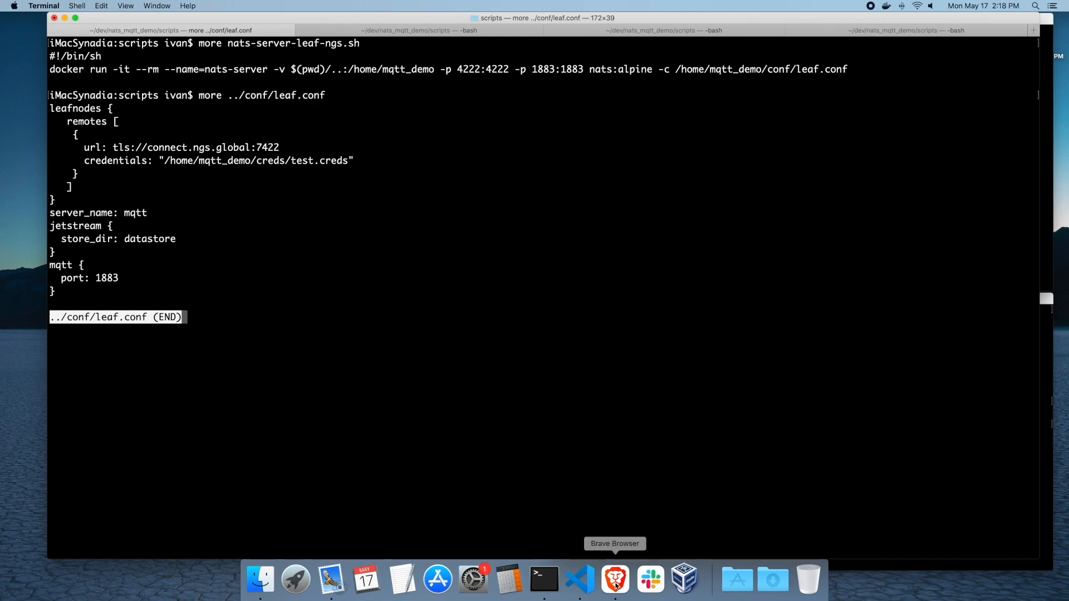
pyautogui.click(614, 581)
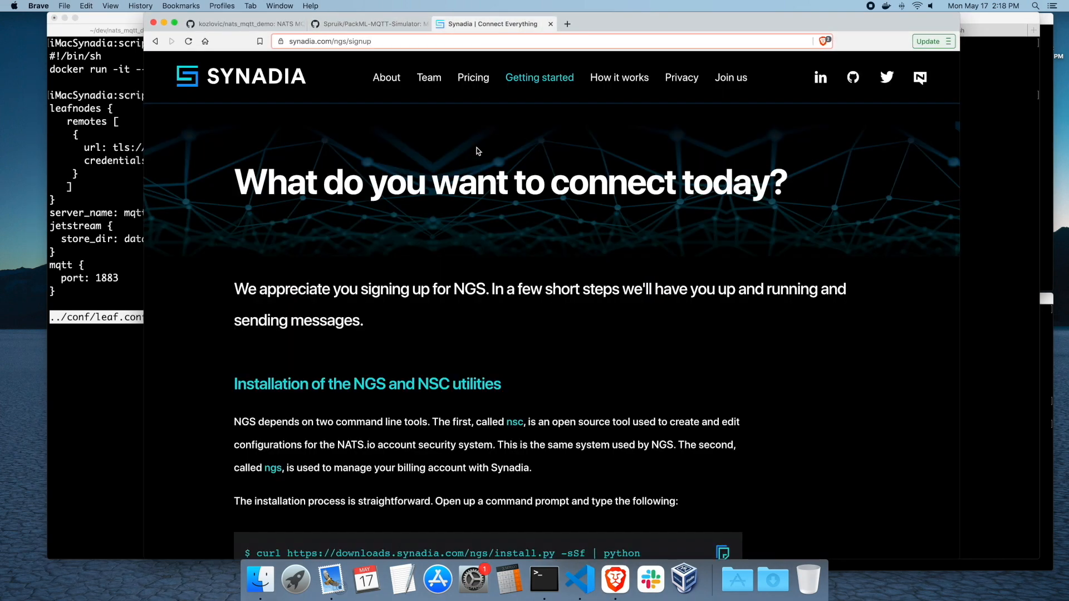
pyautogui.moveTo(473, 77)
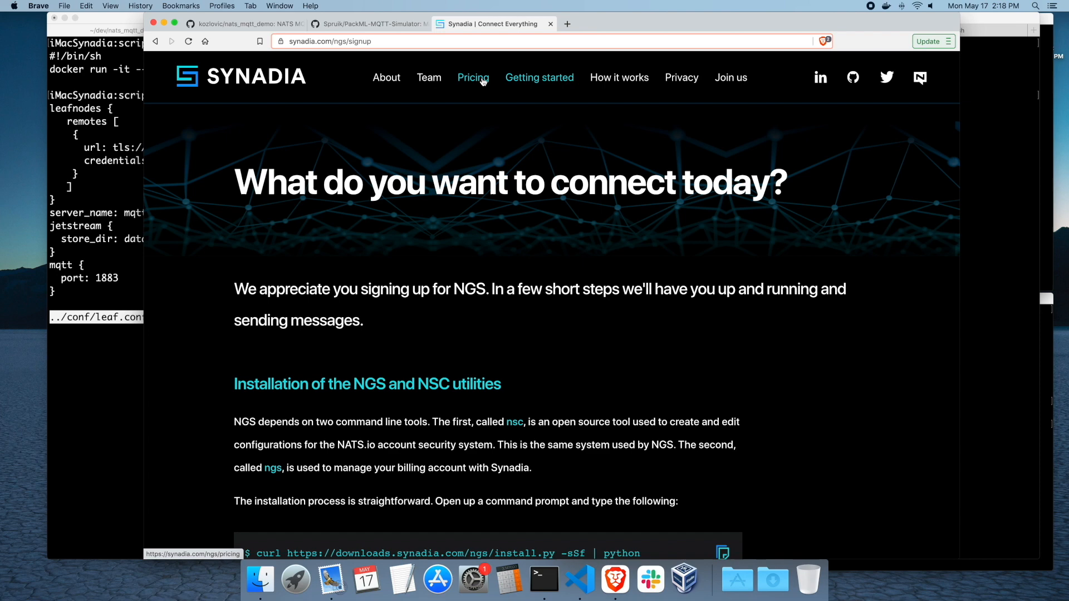
pyautogui.click(473, 77)
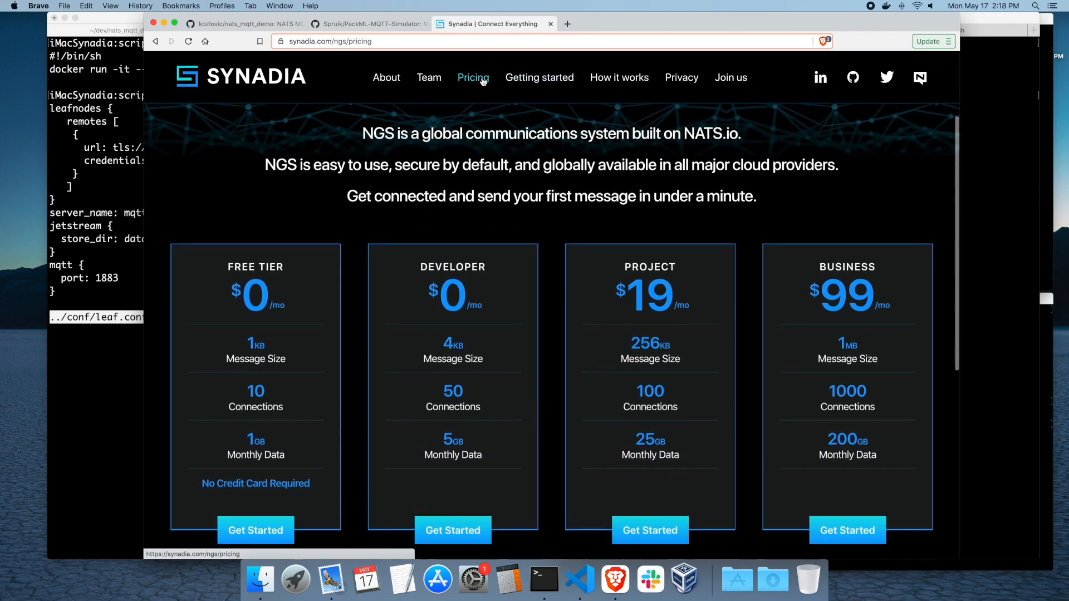
pyautogui.scroll(-3)
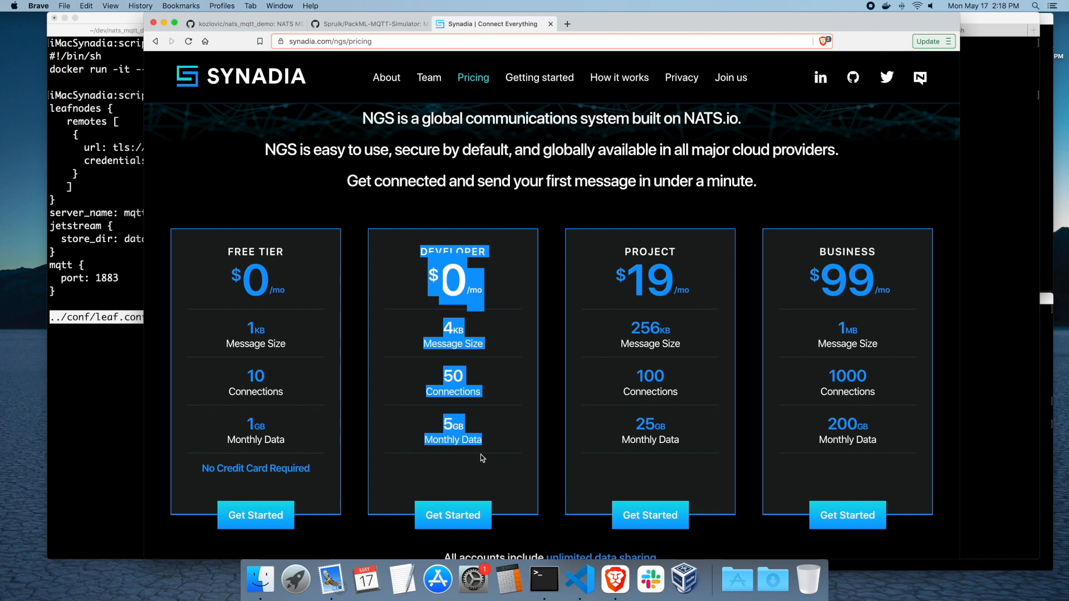
pyautogui.click(481, 460)
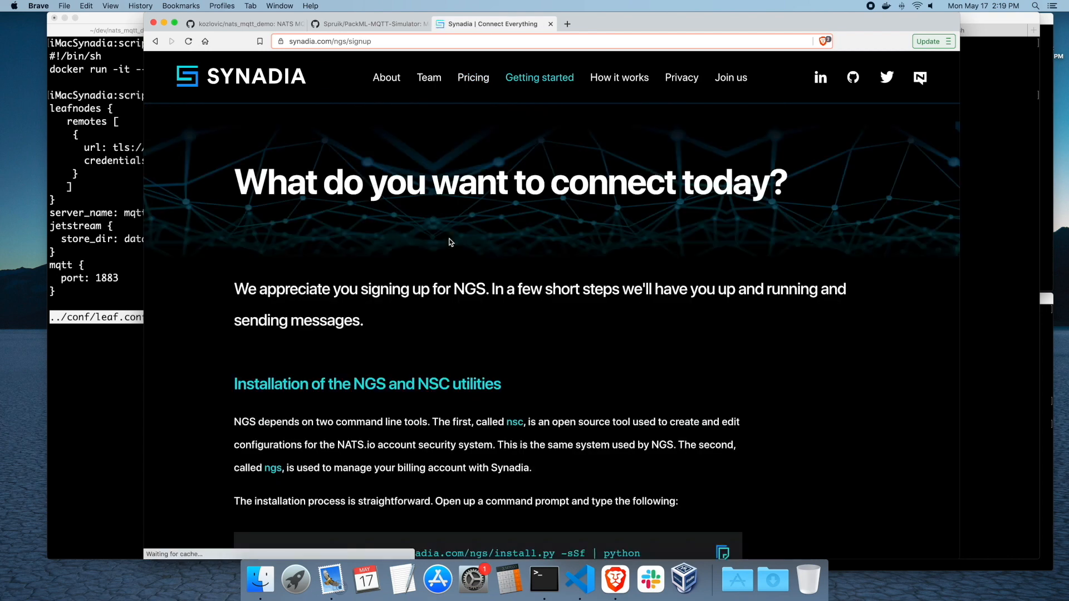
pyautogui.scroll(-3)
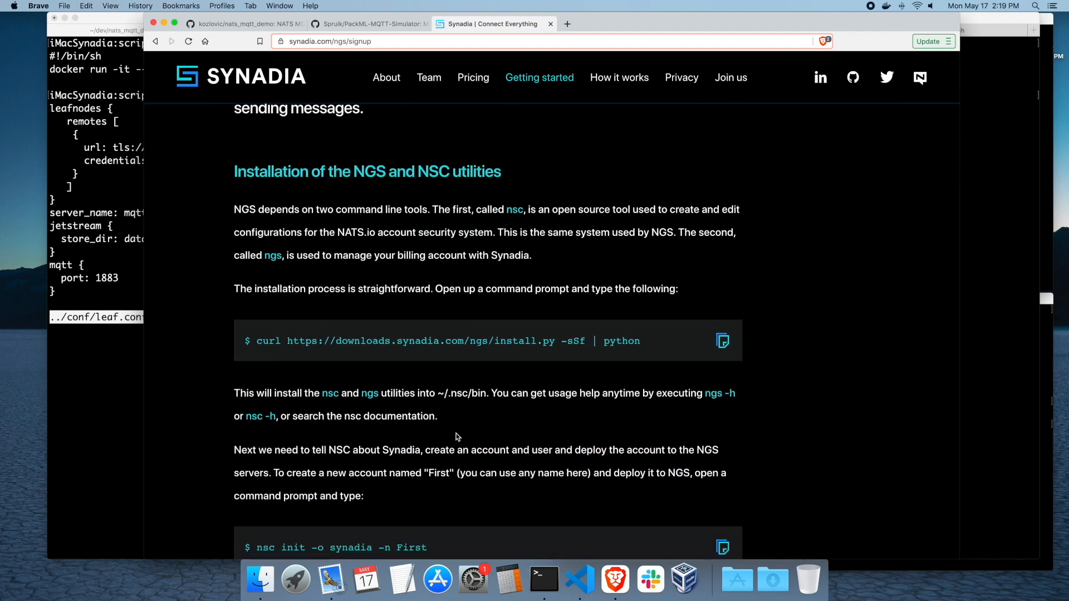
pyautogui.scroll(-3)
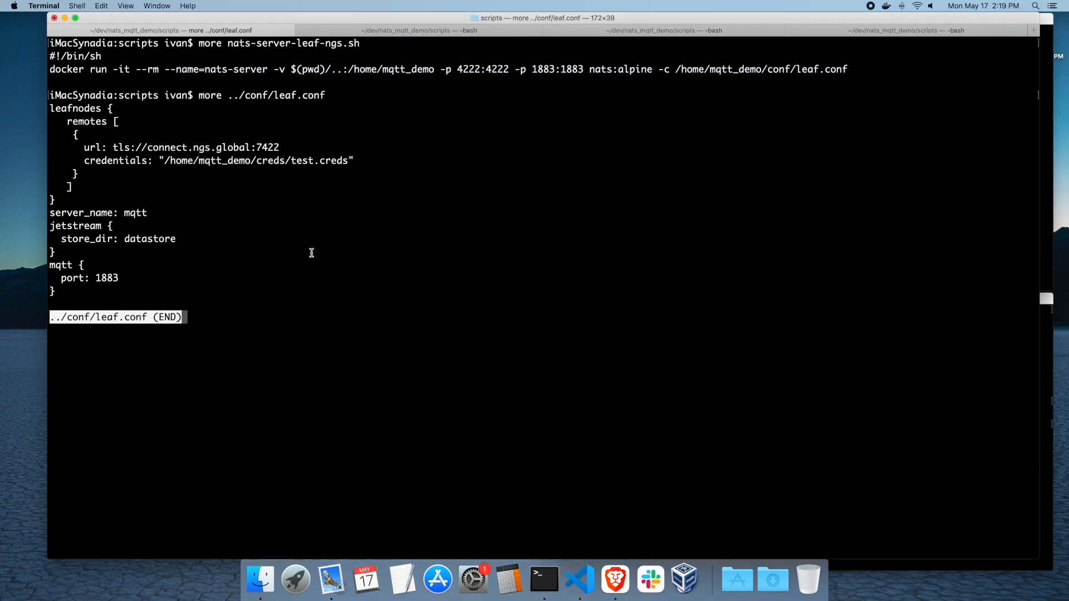
# List the ../creds/ folder to confirm test.creds and info.txt are present
pyautogui.write('ls -ll')
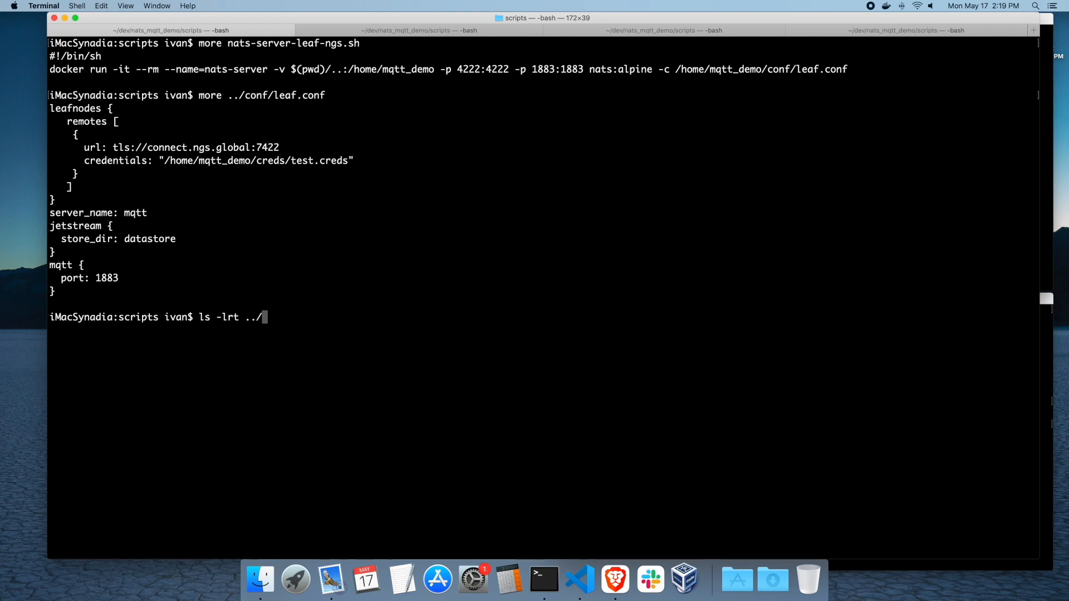
pyautogui.press('Return')
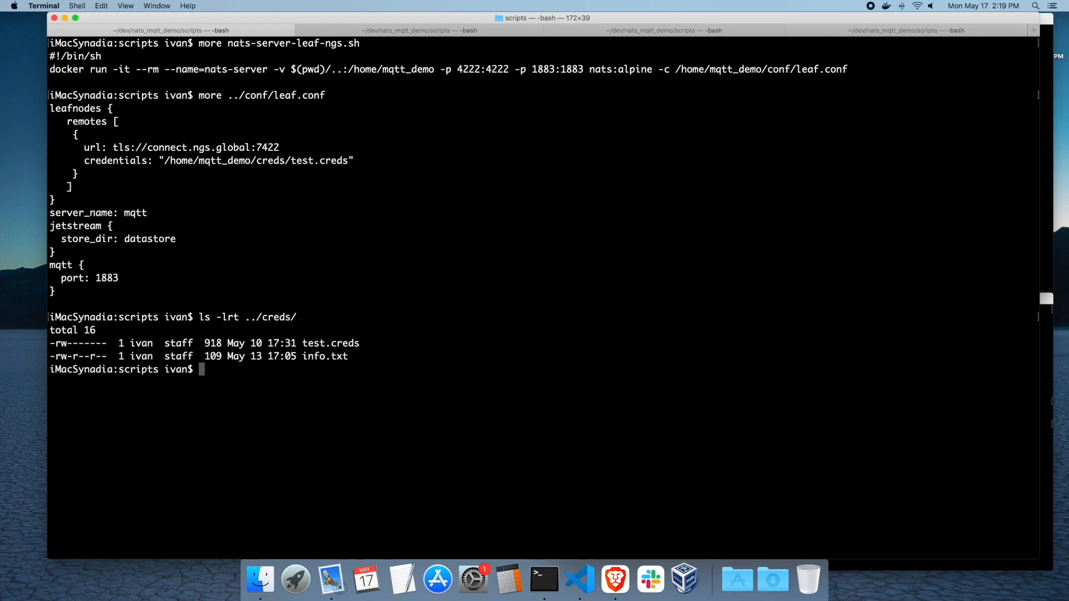
pyautogui.moveTo(302, 340)
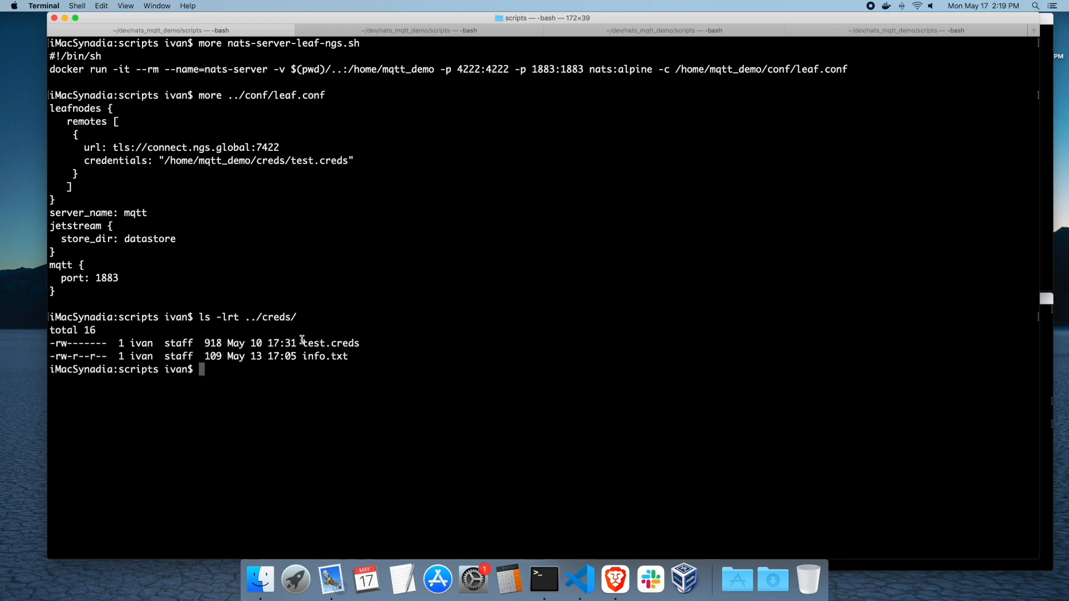
pyautogui.moveTo(366, 343)
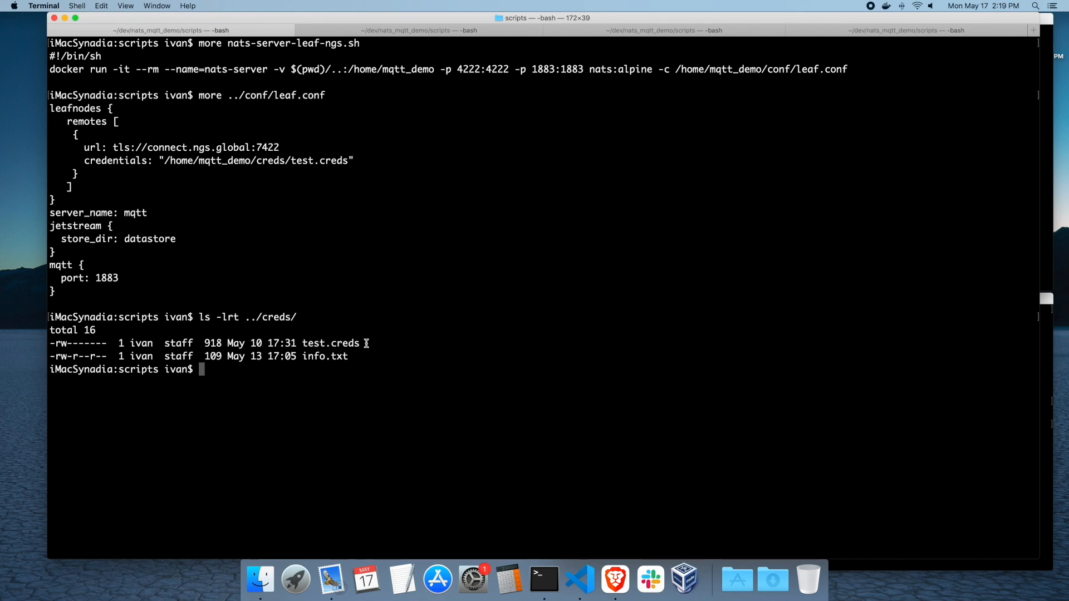
# Launch the NGS leaf node server with ./nats-server-leaf-ngs.sh
pyautogui.write('./nats-se')
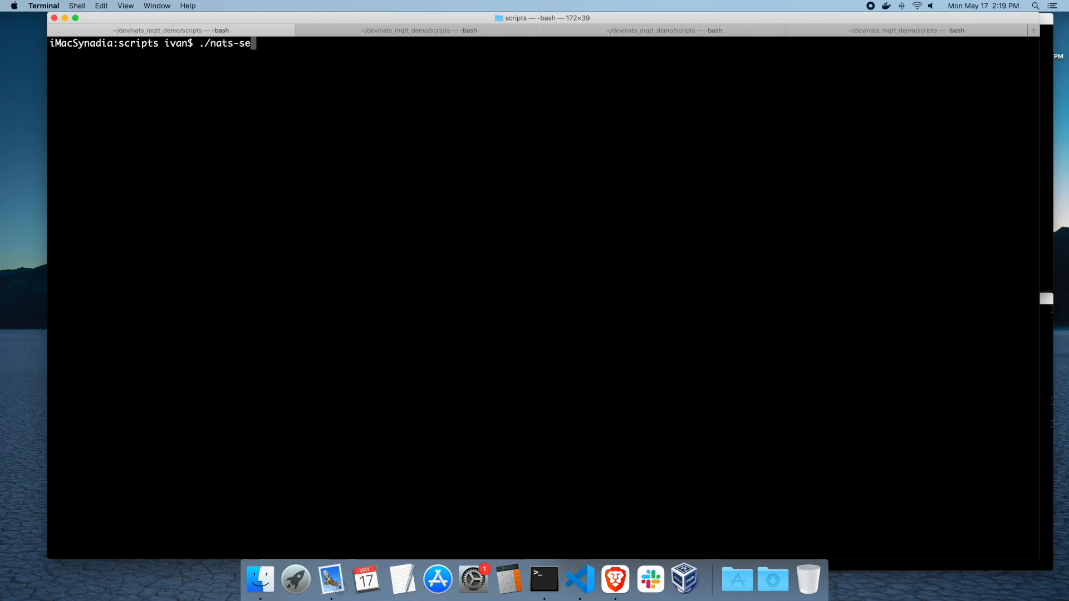
pyautogui.press('Return')
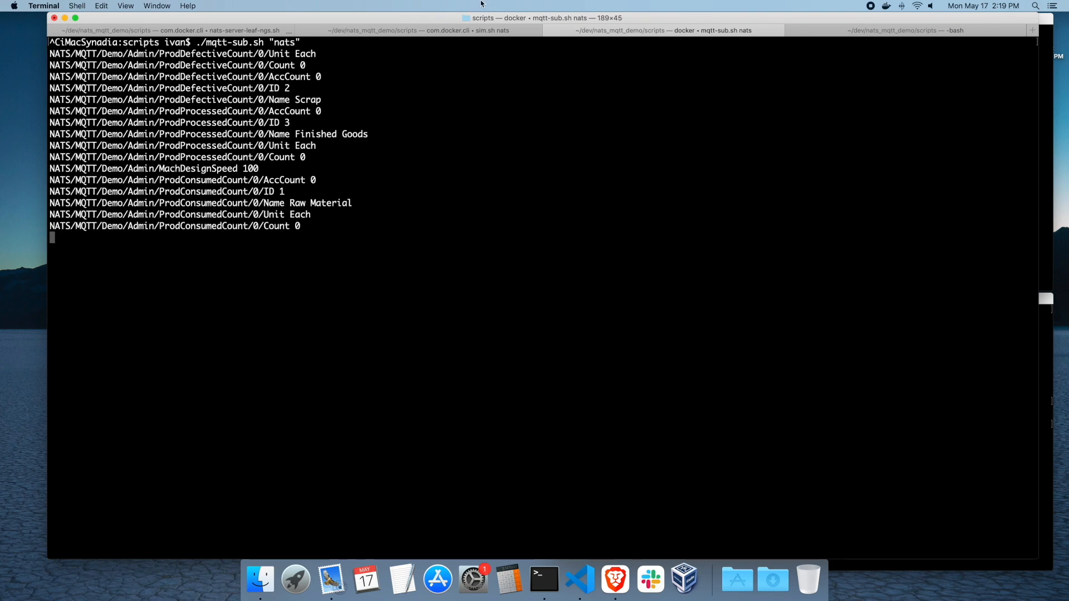
# Move between the simulator log and command tabs to watch the Reset bring it to Idle
pyautogui.click(410, 30)
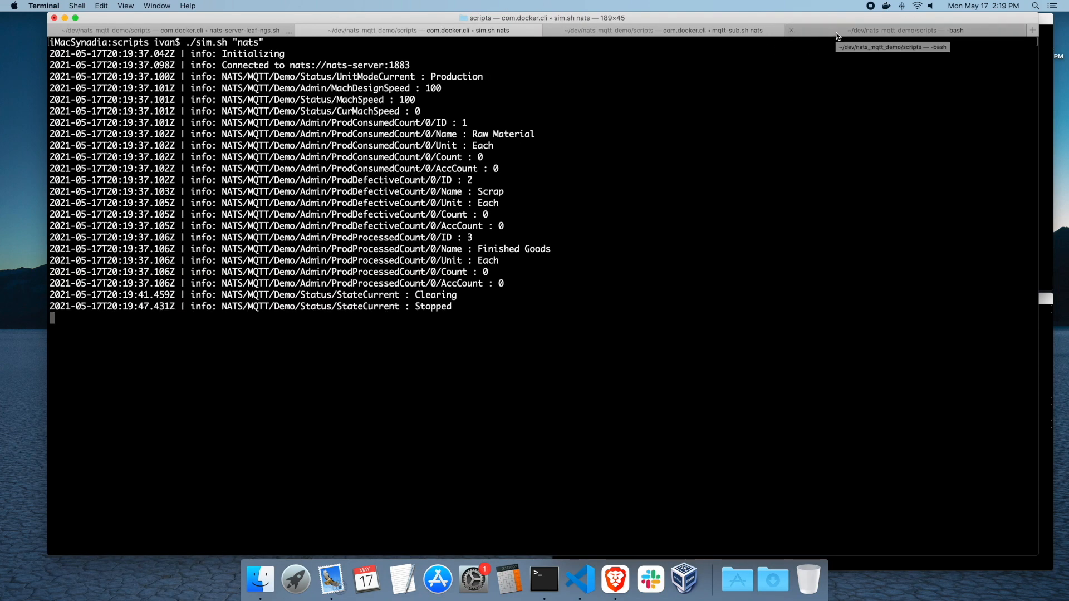
pyautogui.click(913, 30)
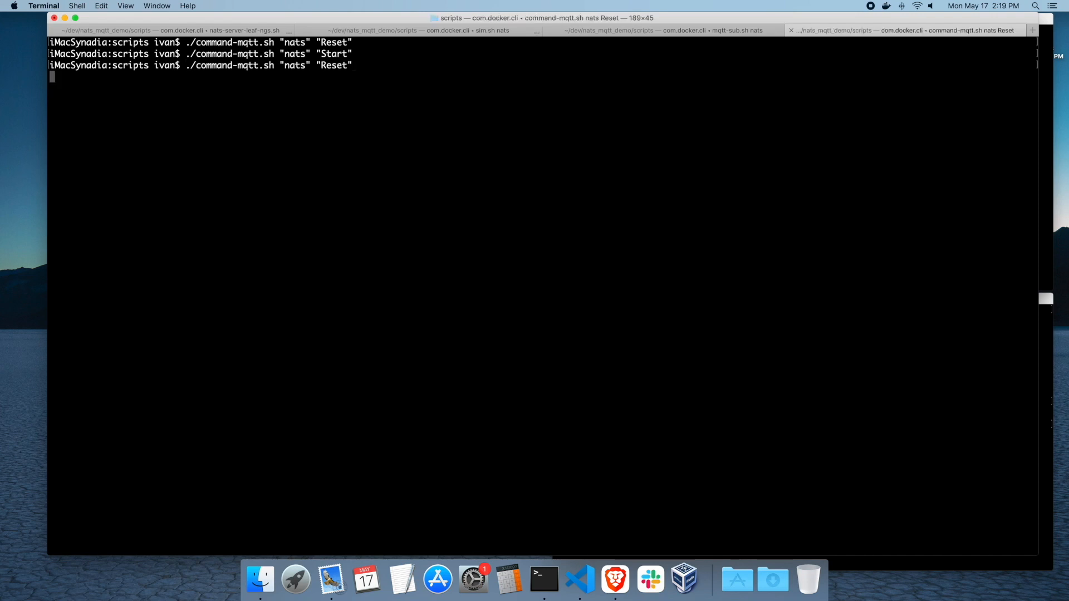
pyautogui.click(467, 30)
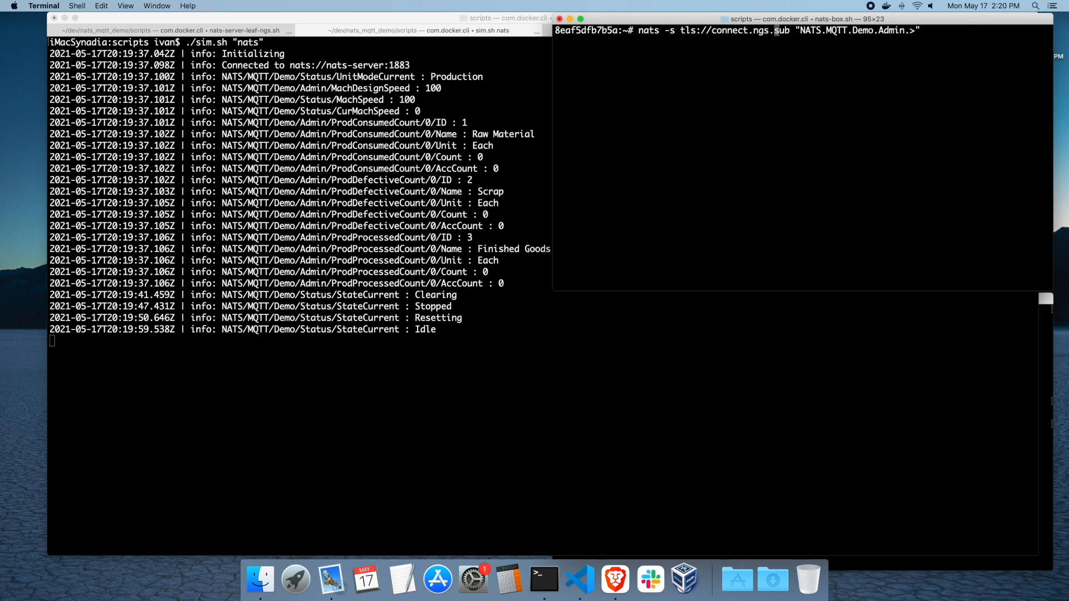
# Subscribe to NATS.MQTT.Demo.Admin.> via tls://connect.ngs.global with test.creds in queue group mqtt
pyautogui.write('.global')
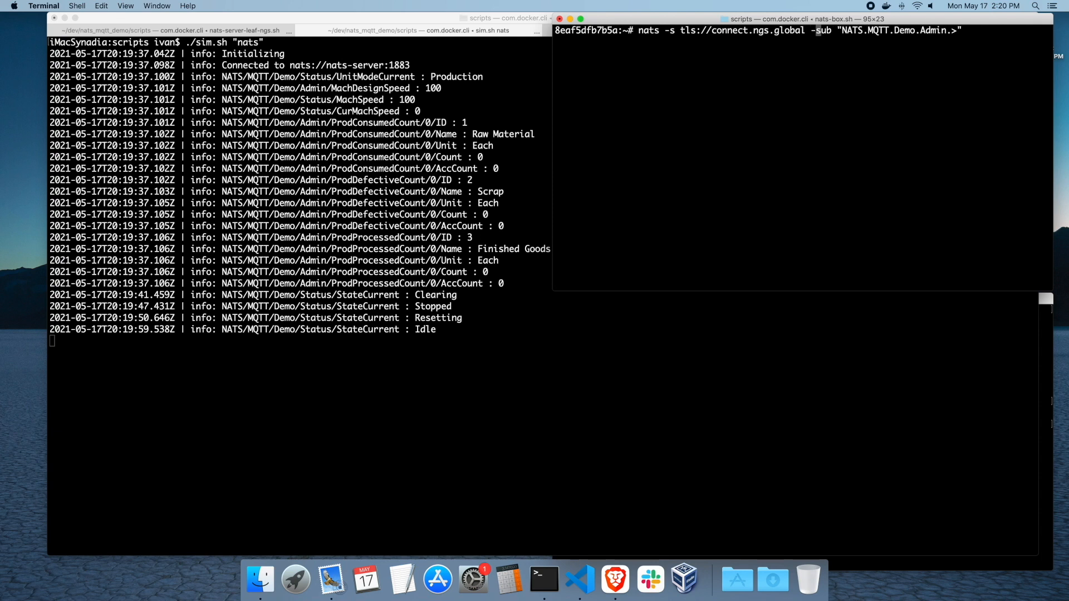
pyautogui.write('--creds /home/')
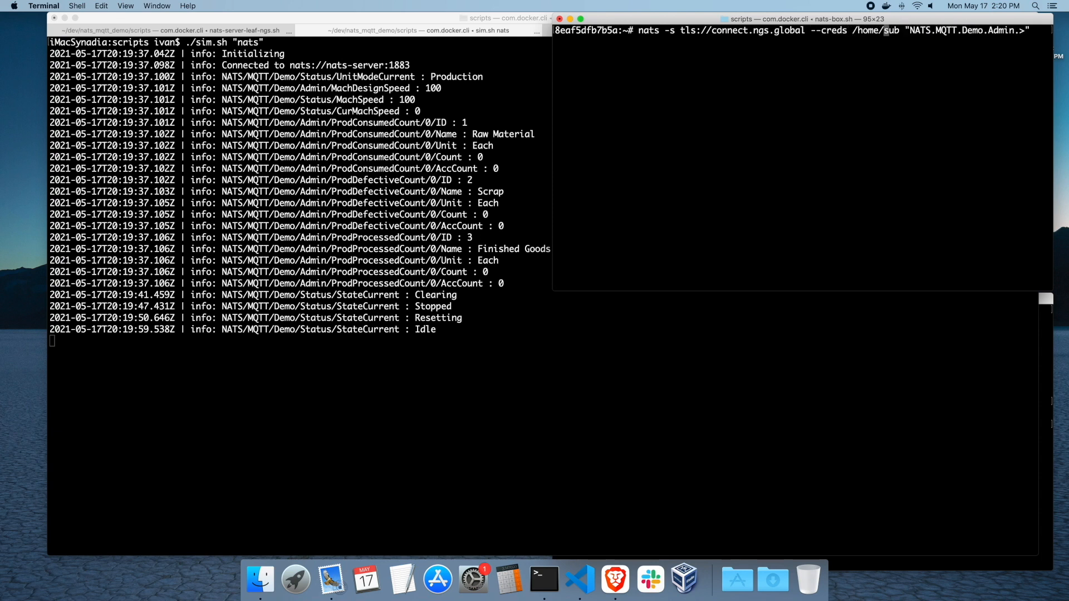
pyautogui.write('mqtt_demo/creds/test.creds')
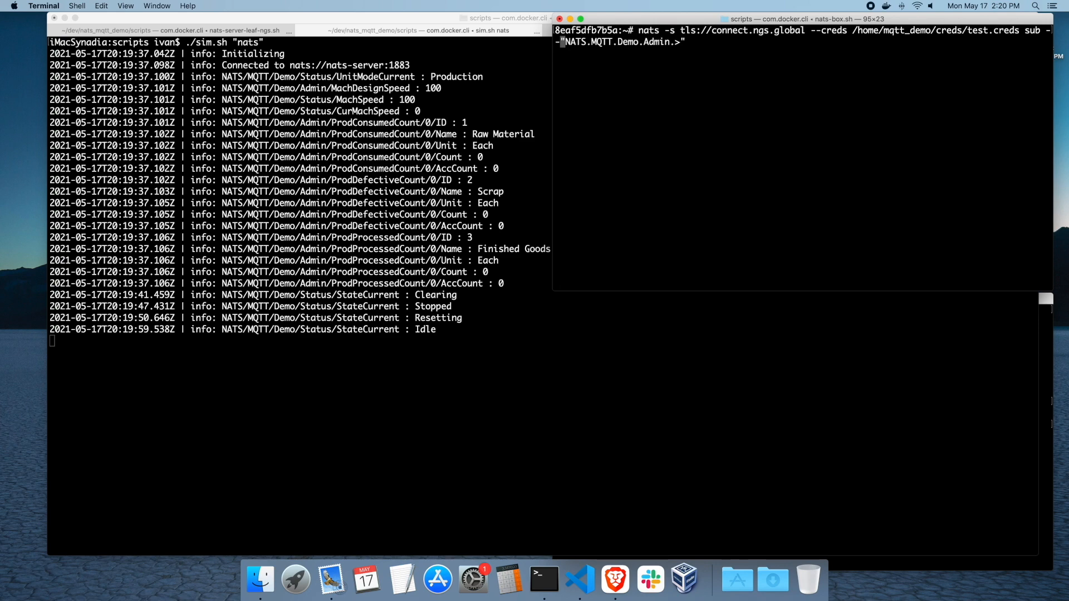
pyautogui.write('queue mqtt')
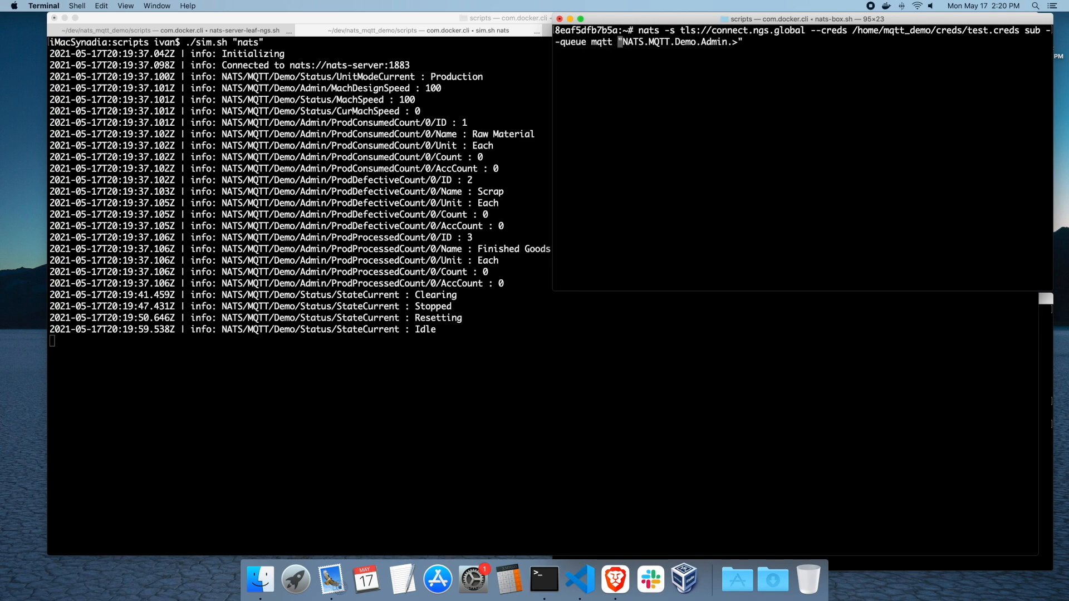
pyautogui.press('Return')
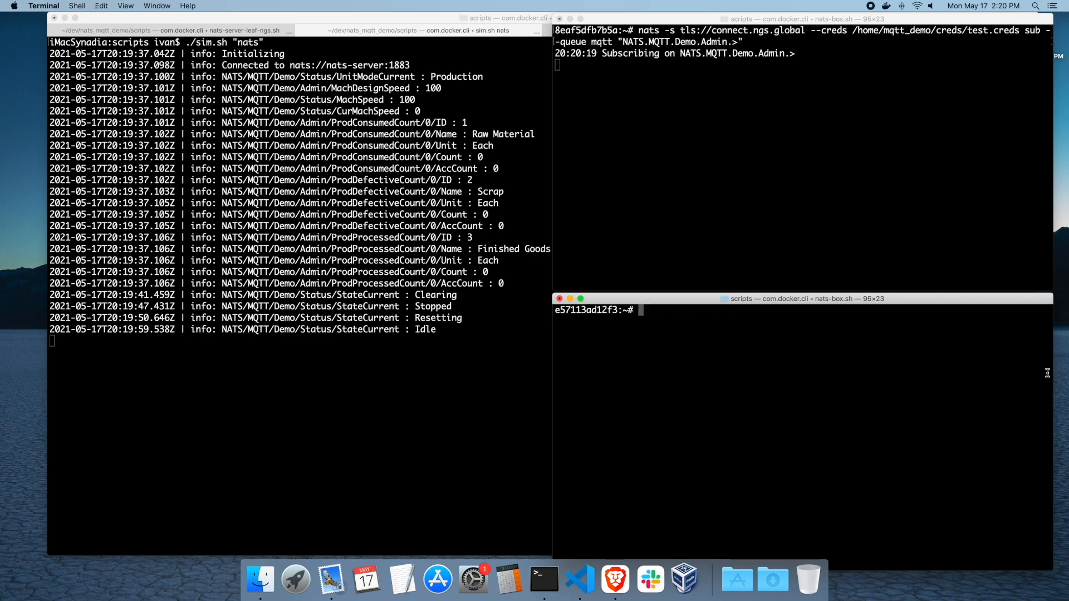
# Subscribe to Admin subjects through tls://japaneast.az.cloud.ngs.global, pasting the creds and queue mqtt part
pyautogui.write('nats -s nats://nats-server pub "NATS.MQTT.Demo.Command.Stop" "1"')
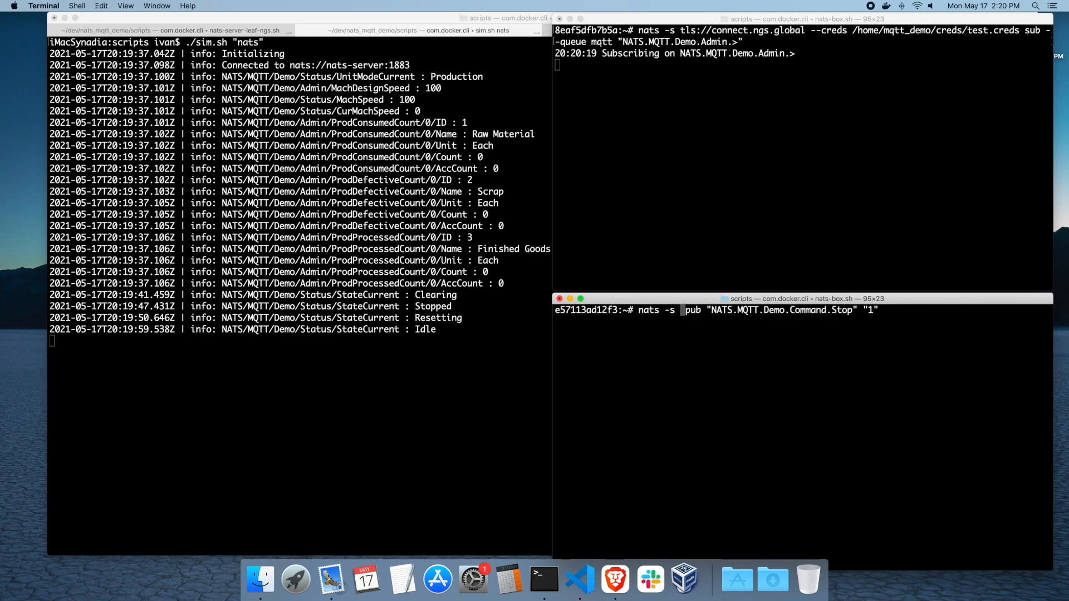
pyautogui.write('tls://')
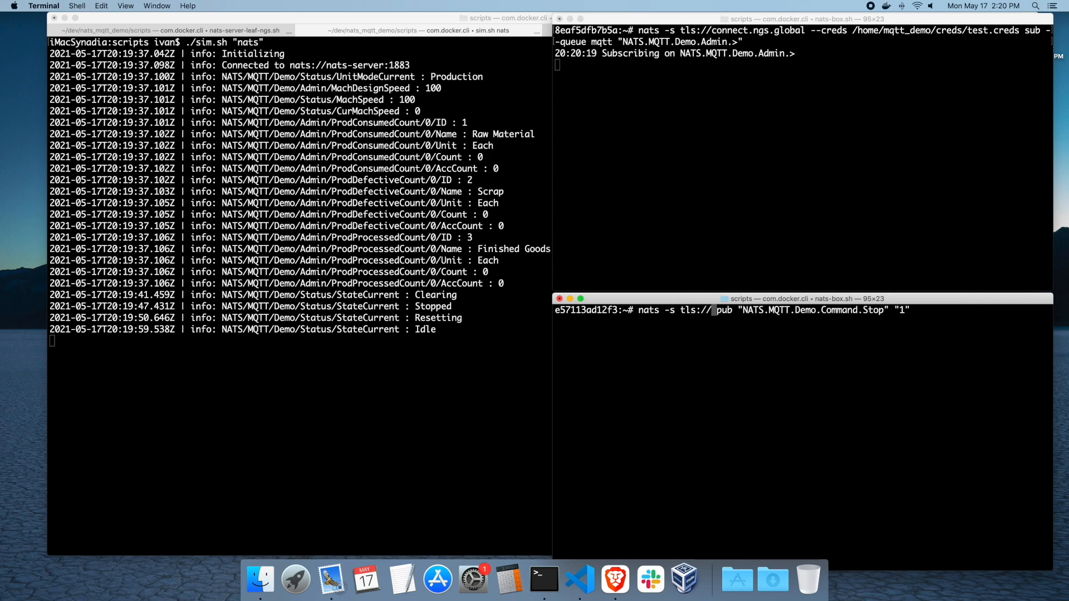
pyautogui.rightClick(808, 368)
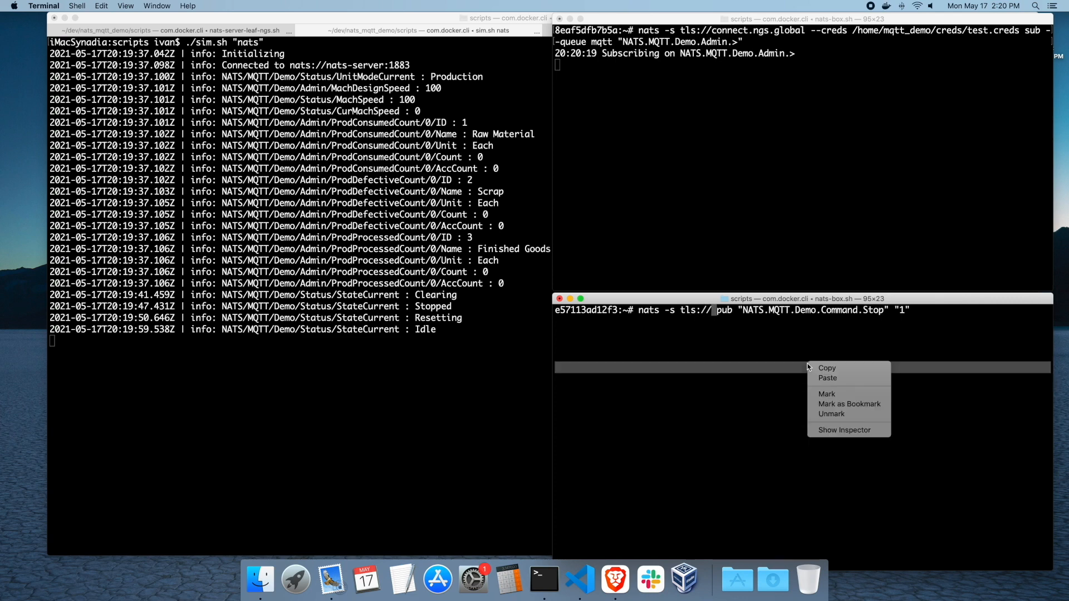
pyautogui.click(827, 377)
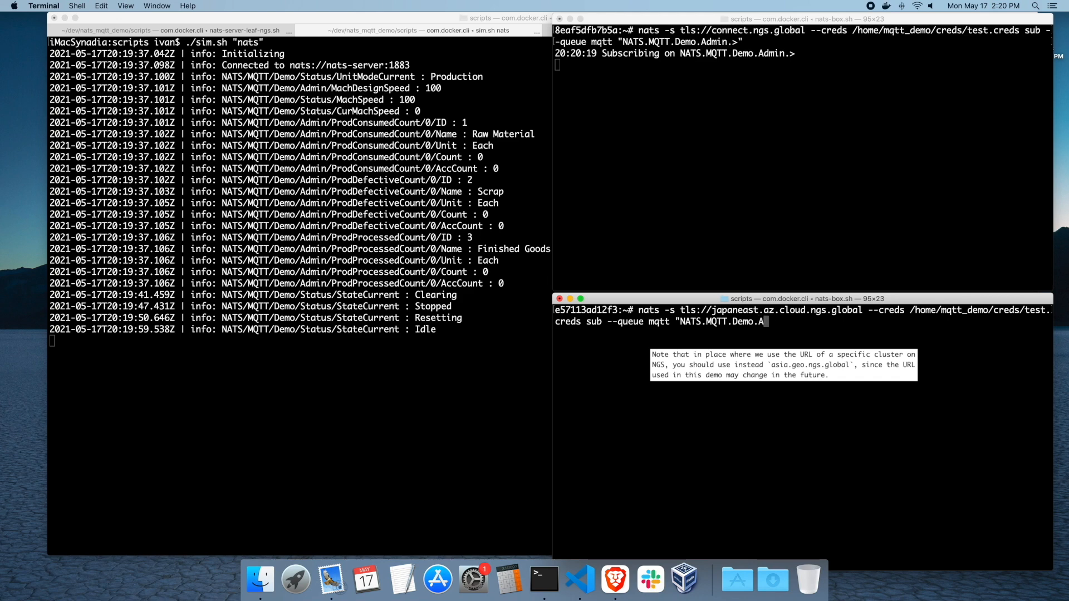
pyautogui.write('min.>')
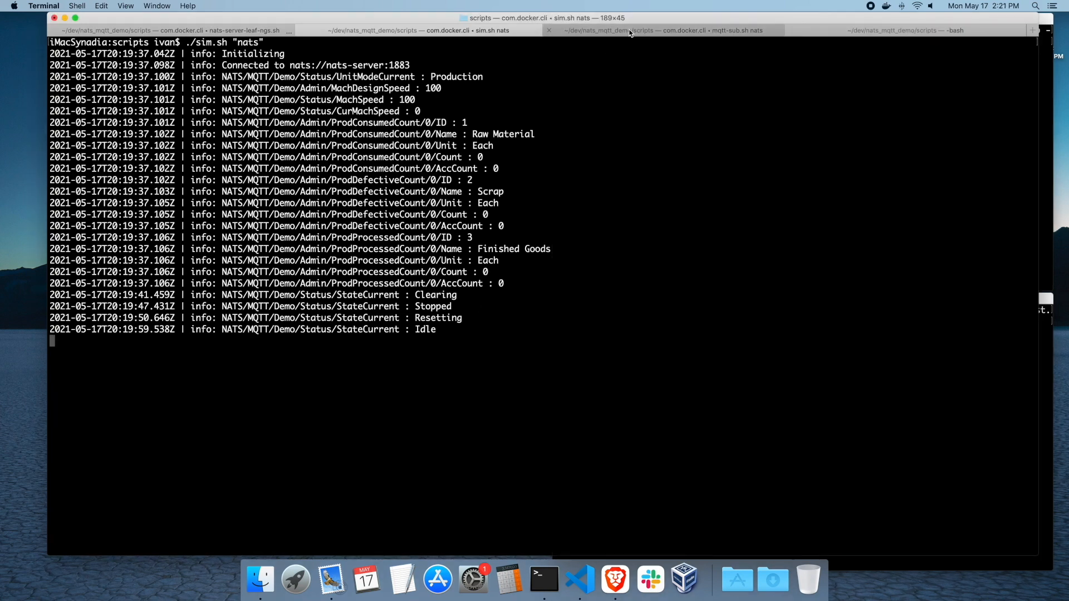
# Send the Start command to the simulator and watch production counts reach the subscribers
pyautogui.click(907, 30)
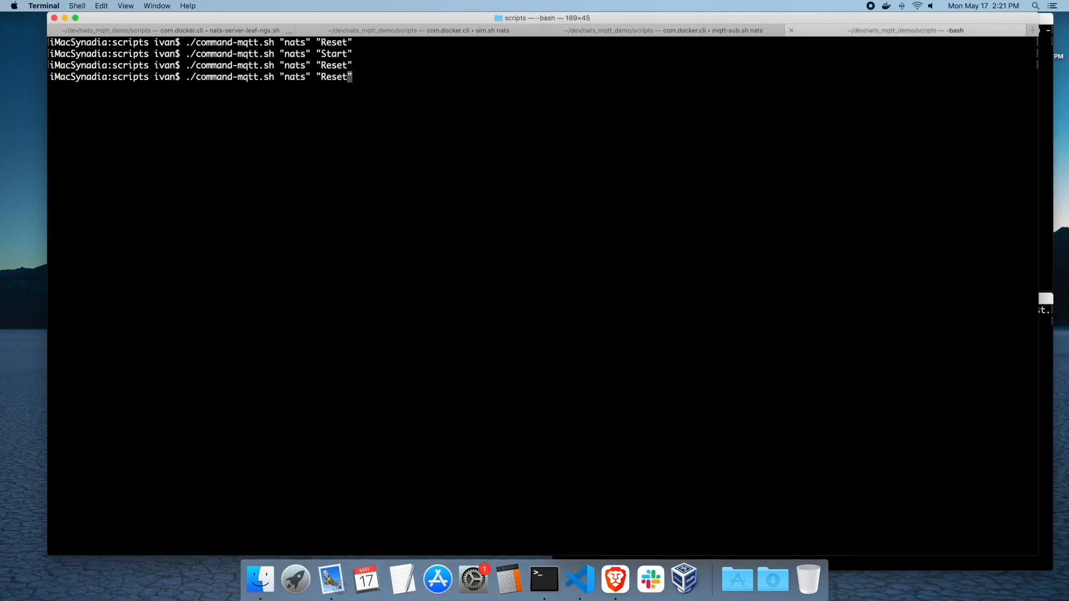
pyautogui.press('Return')
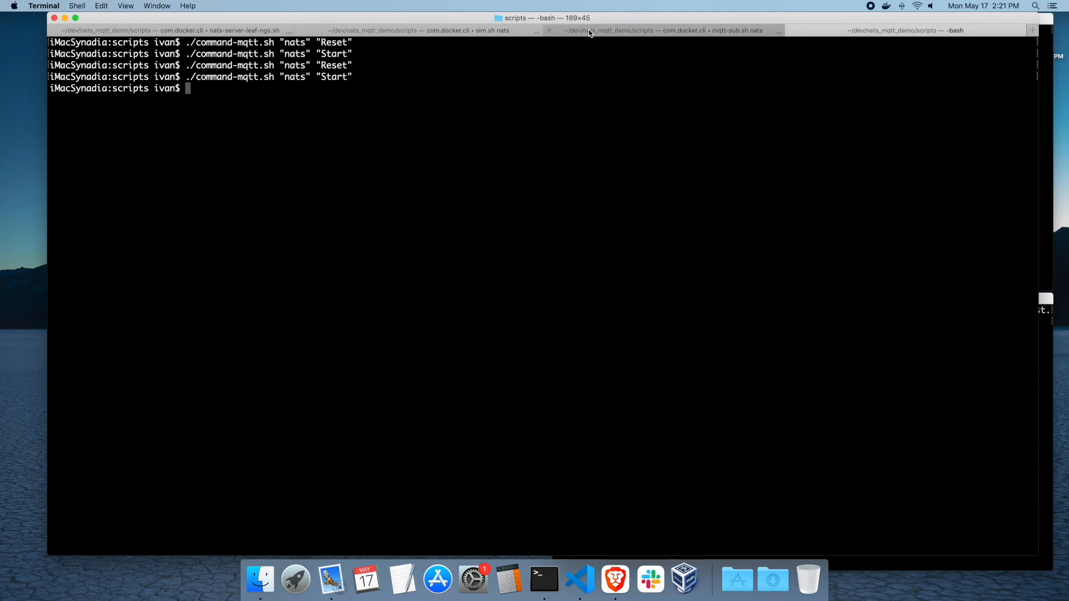
pyautogui.click(669, 30)
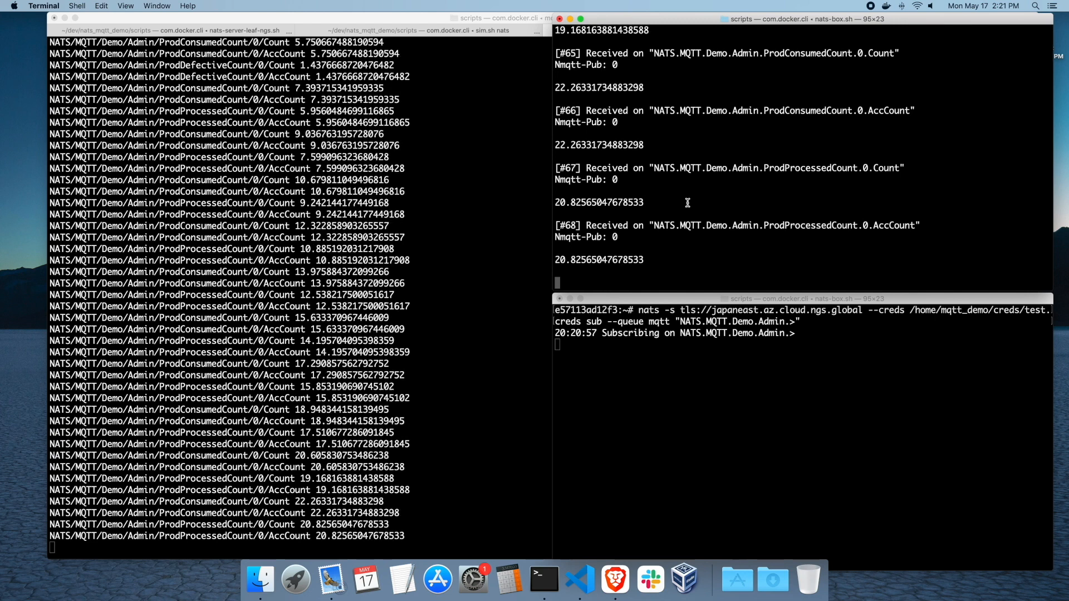
# Stop the connect.ngs.global queue subscriber with Ctrl+C to force failover to Japan East
pyautogui.press('ctrl+c')
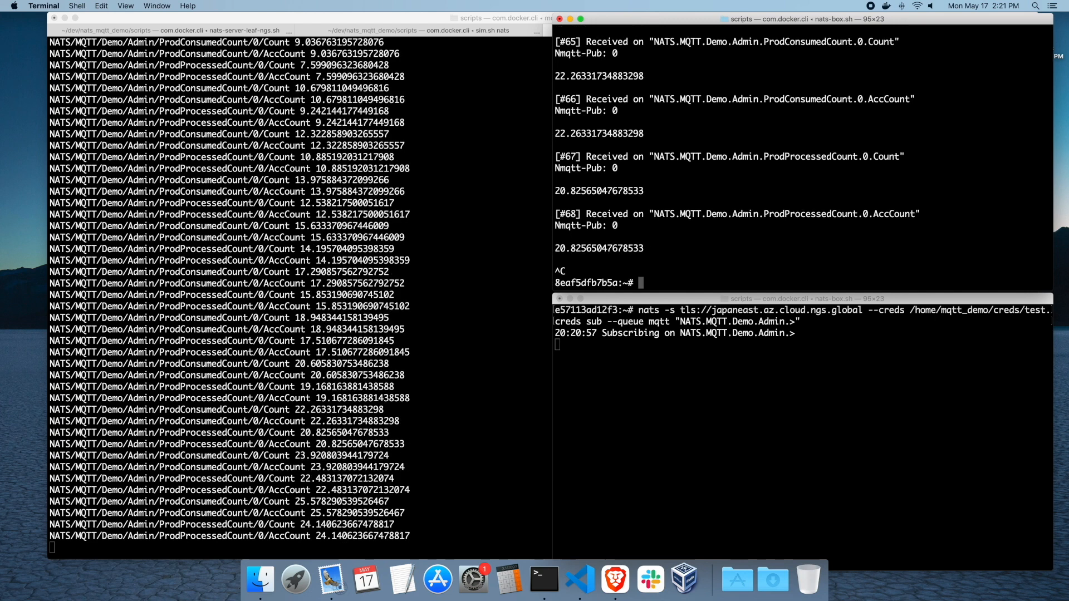